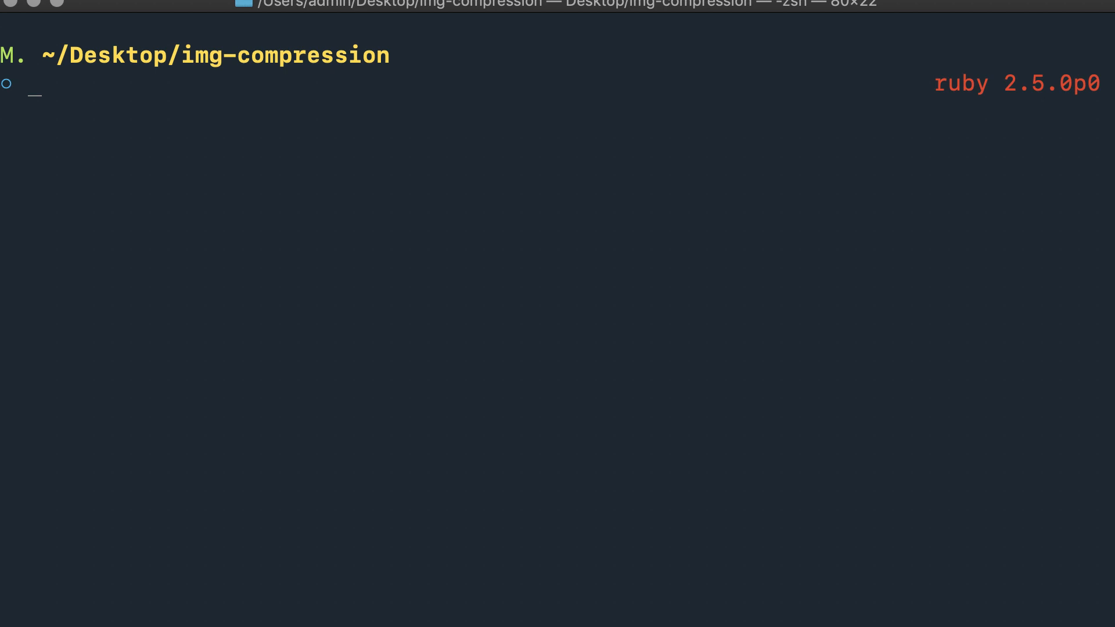
Compose the command 'brew install optipng jpegoptim gifsicle pngquant' at the zsh prompt
type("brew")
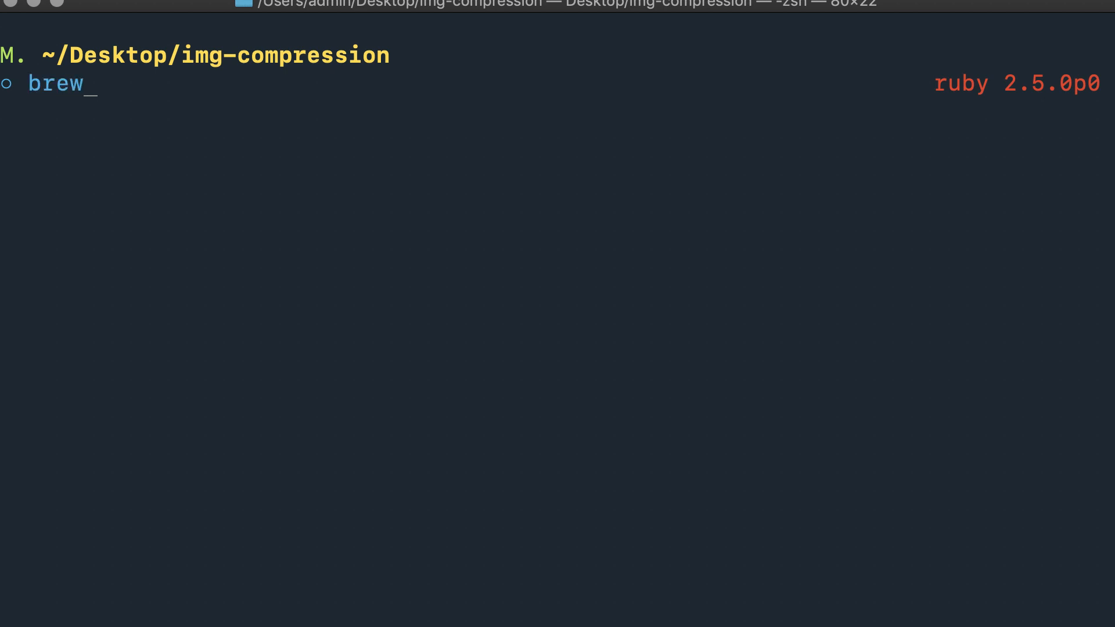
type("install")
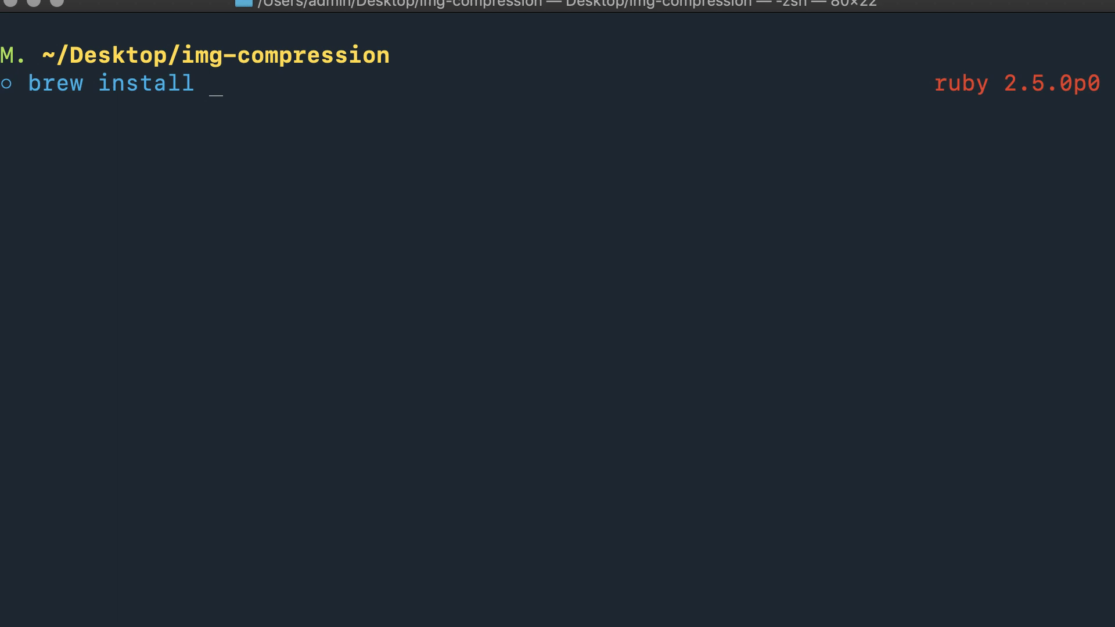
type("o")
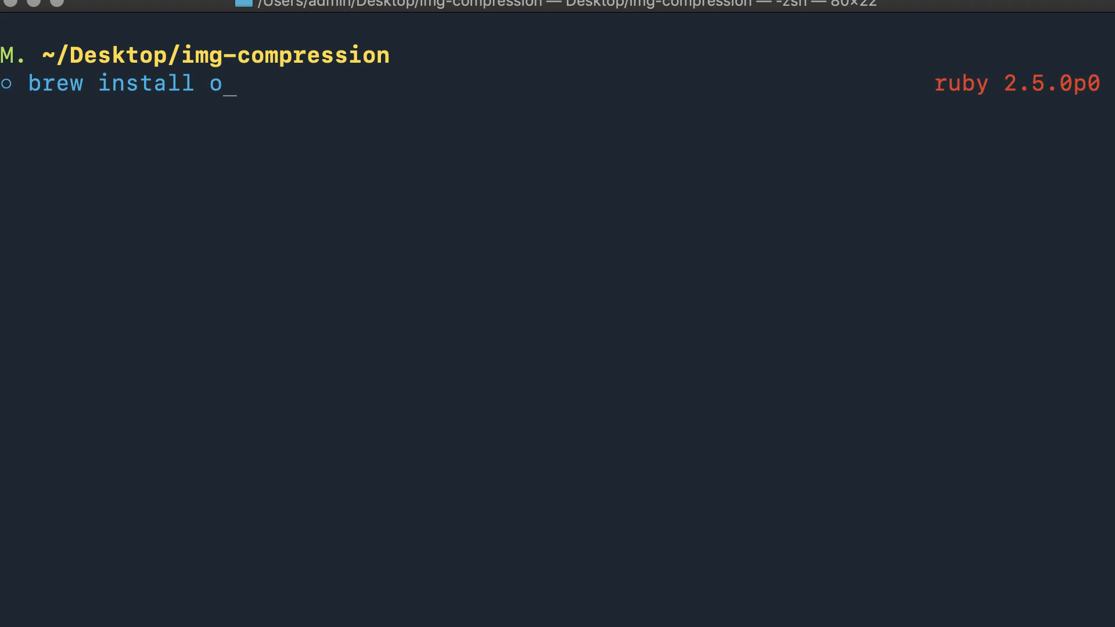
type("ptipng")
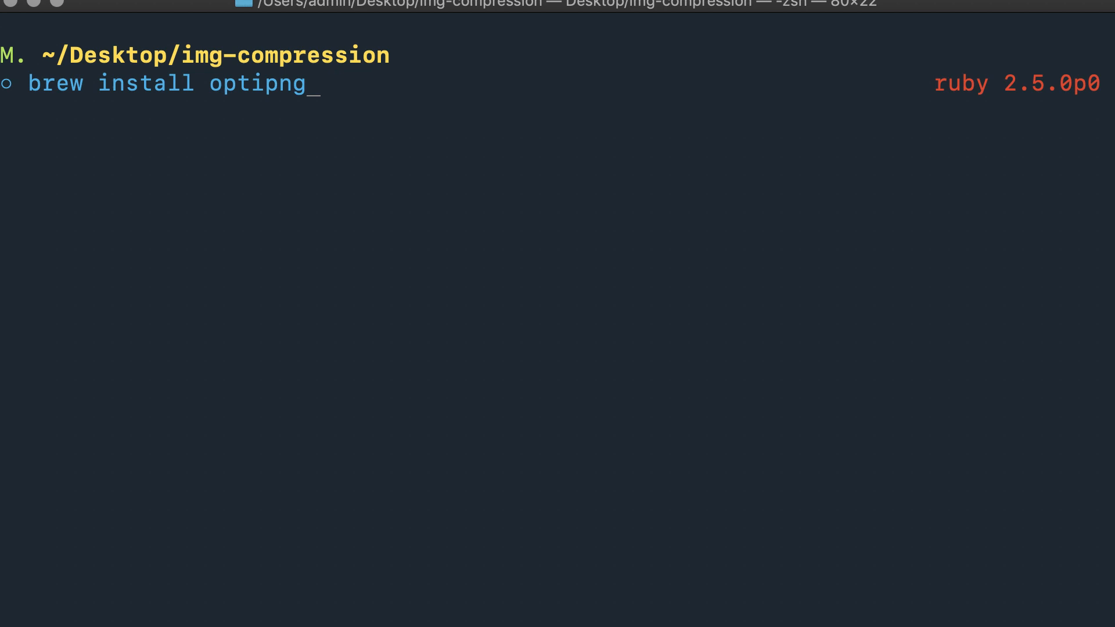
type("jp")
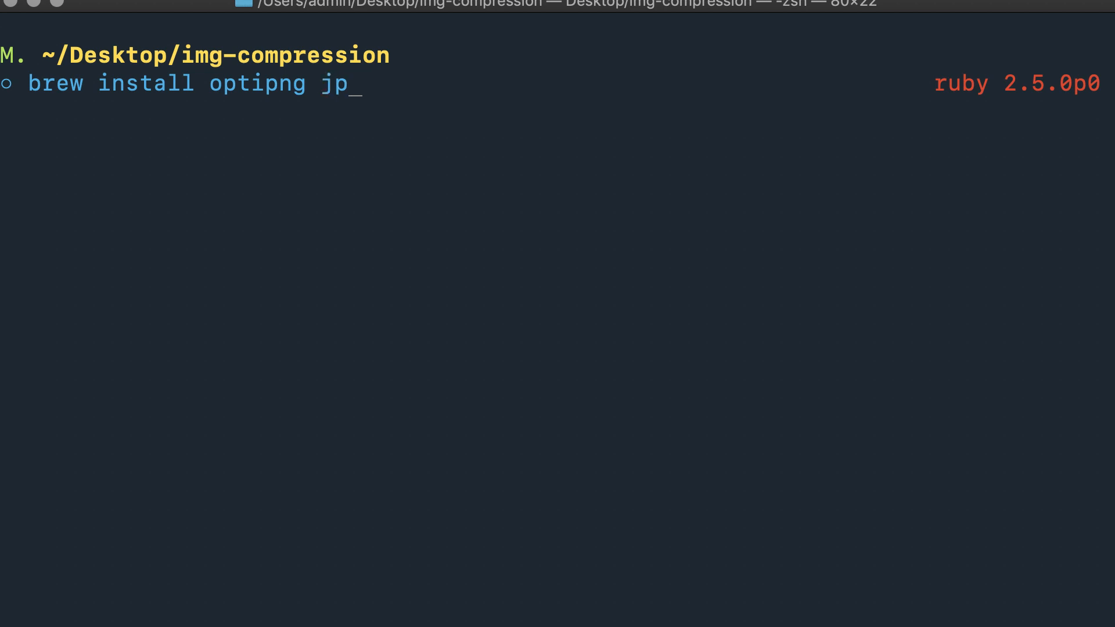
type("egoptim")
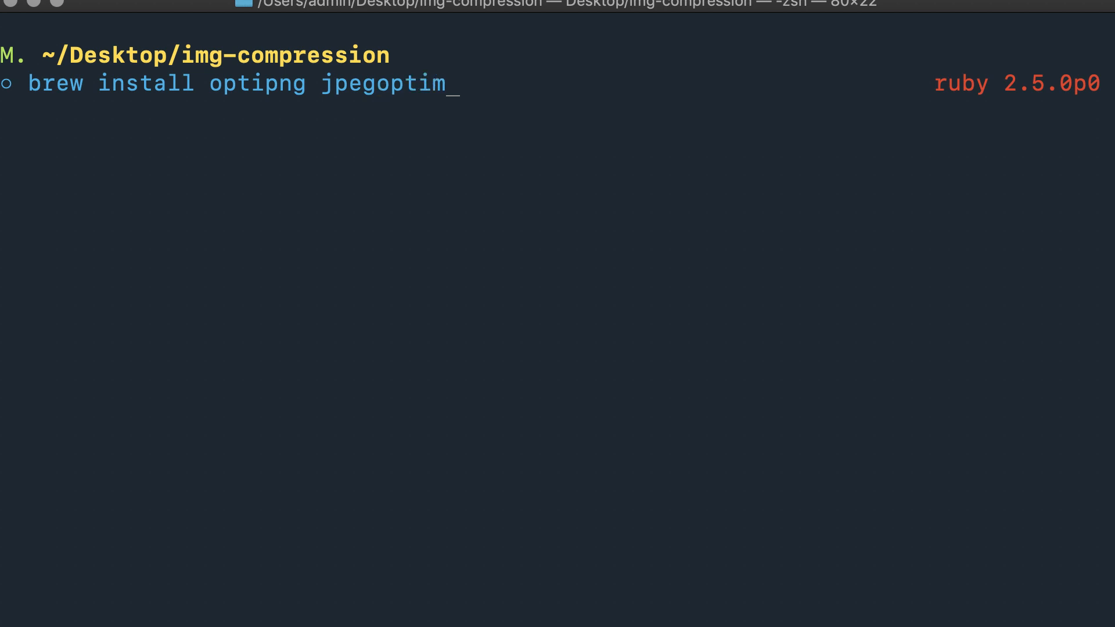
type("gi")
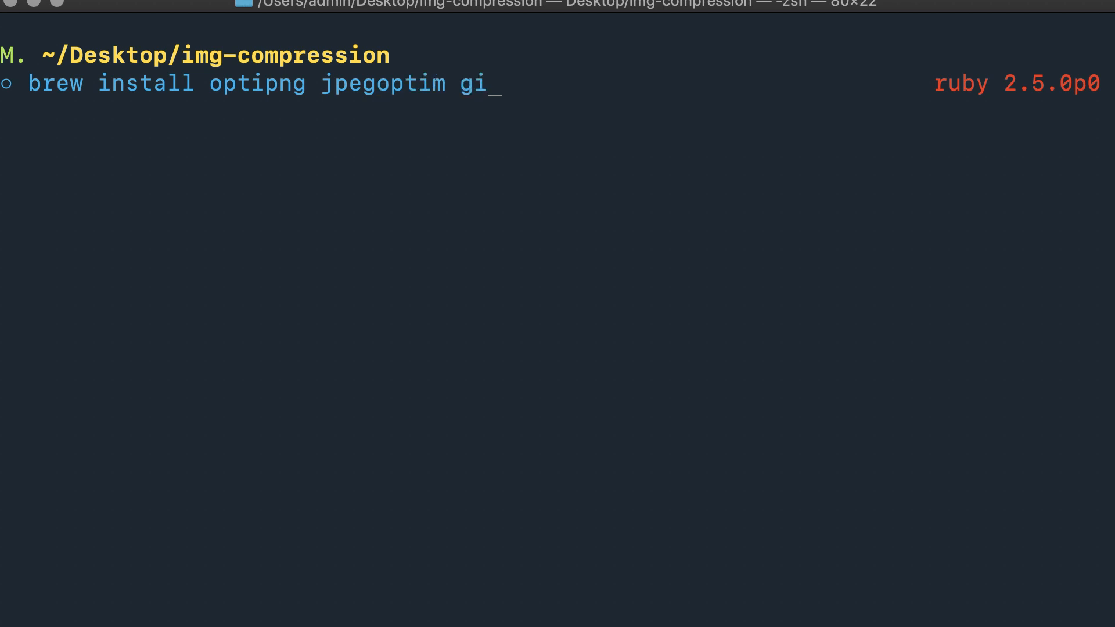
type("fsicle")
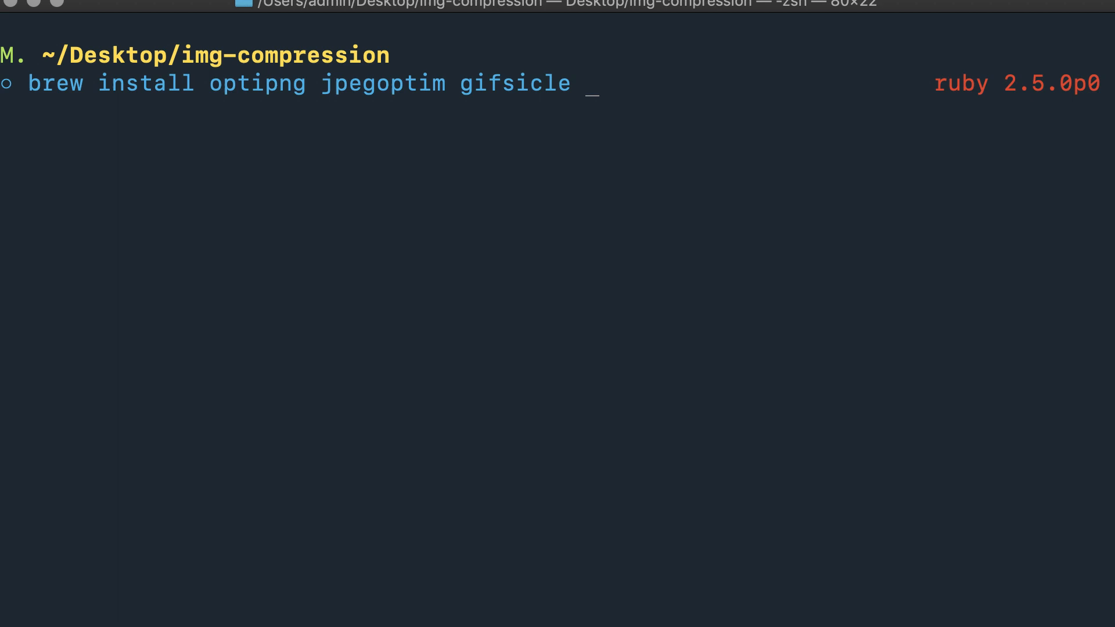
type("pngqu")
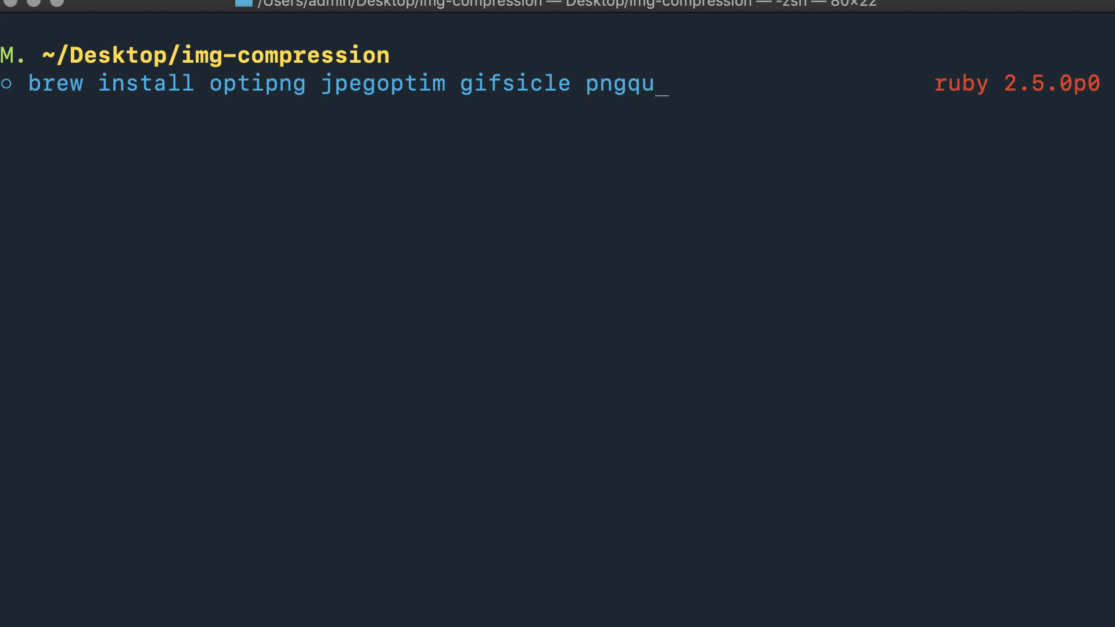
type("ant")
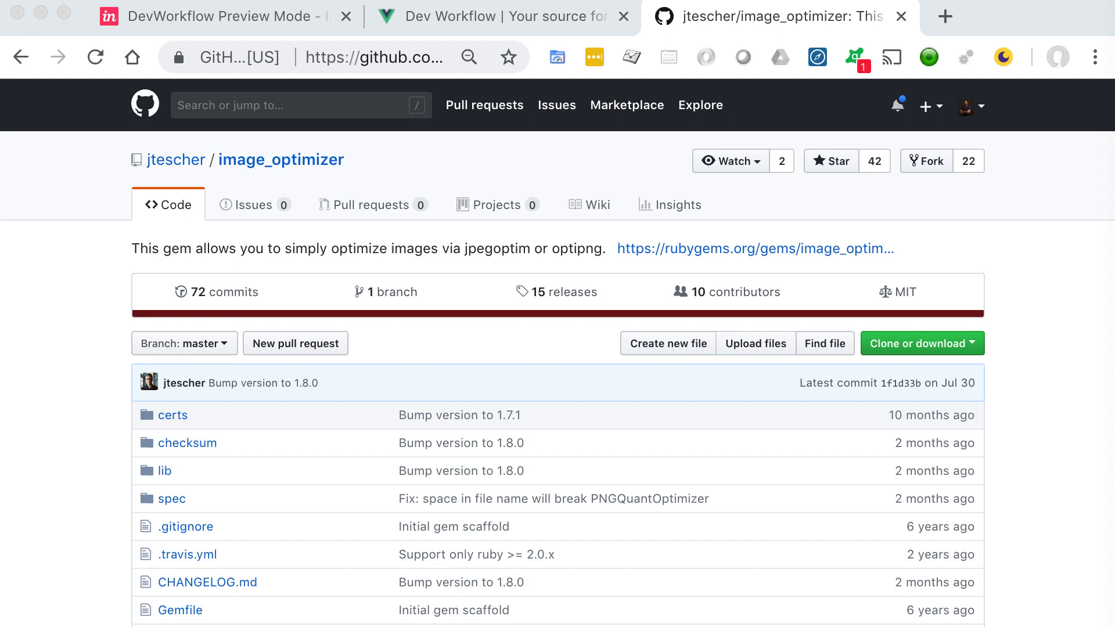
mouse_move(948, 21)
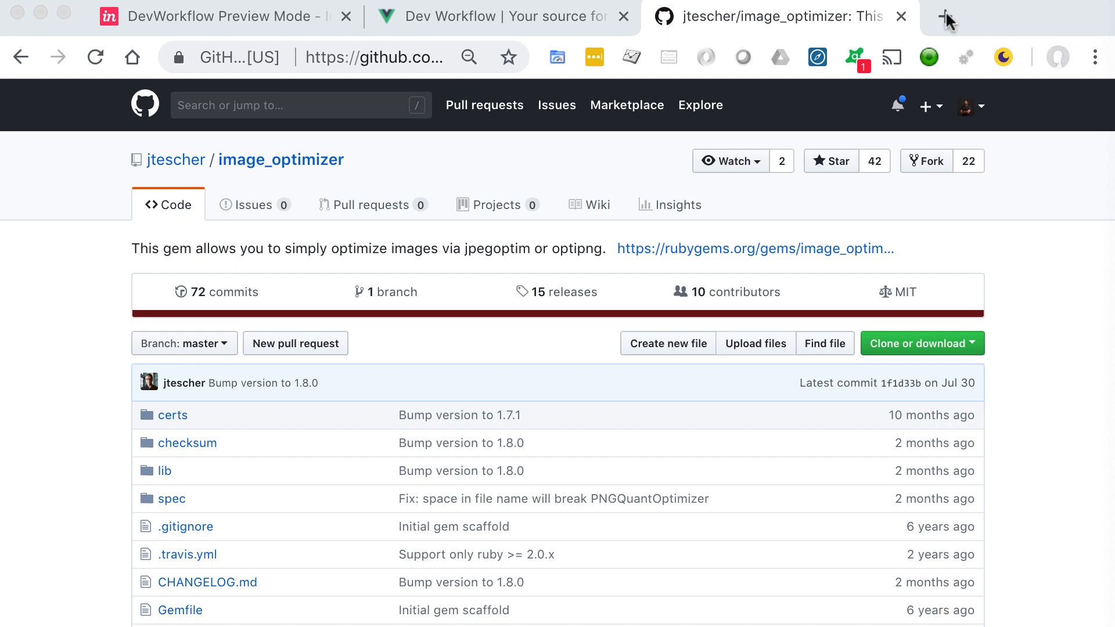
Search 'homebrew' in a new tab, view the install command on brew.sh, then return to the image_optimizer repo
left_click(945, 15)
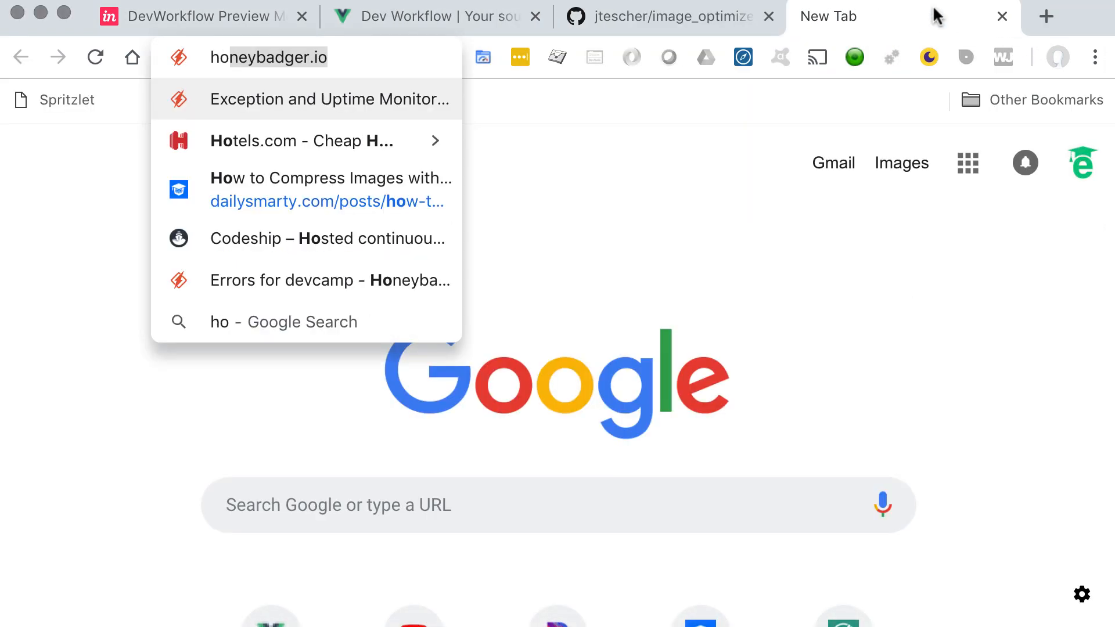
type("home")
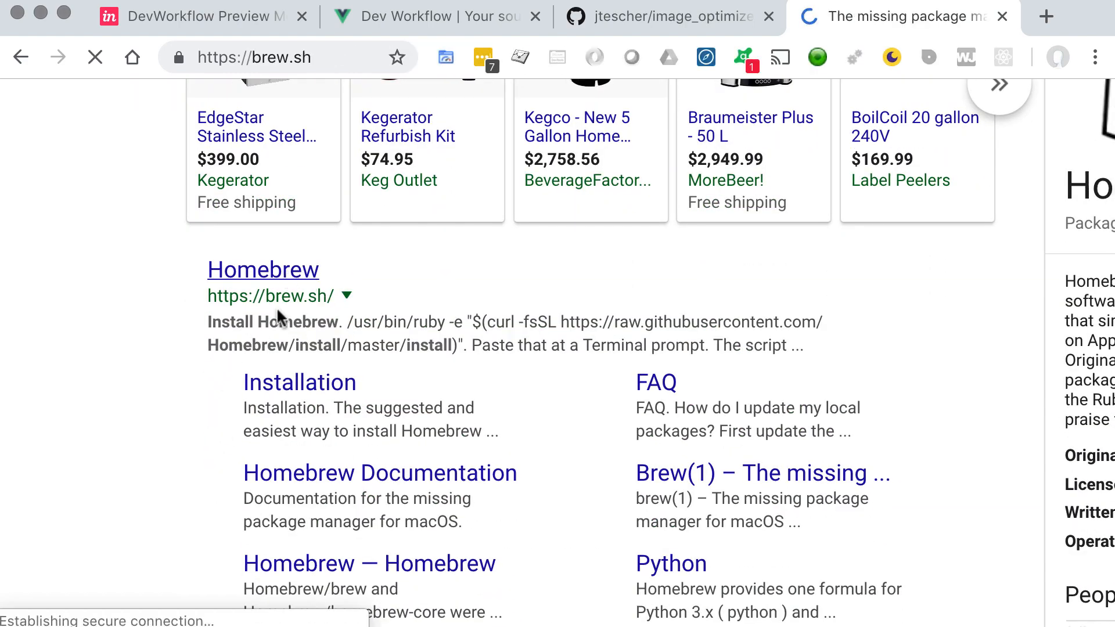
left_click(263, 270)
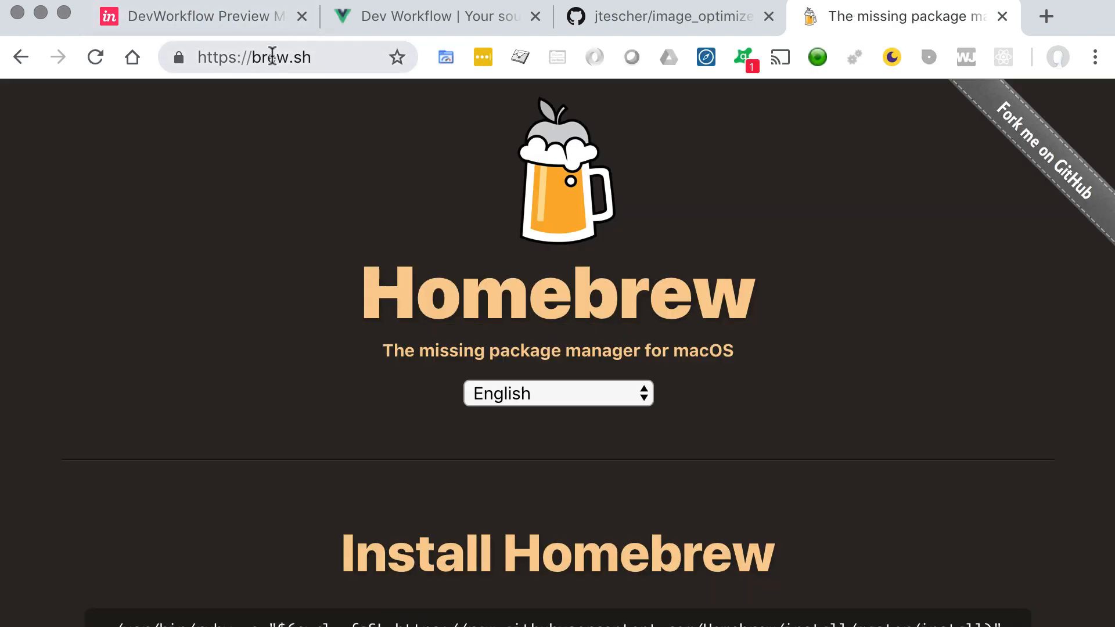
scroll("down", 3)
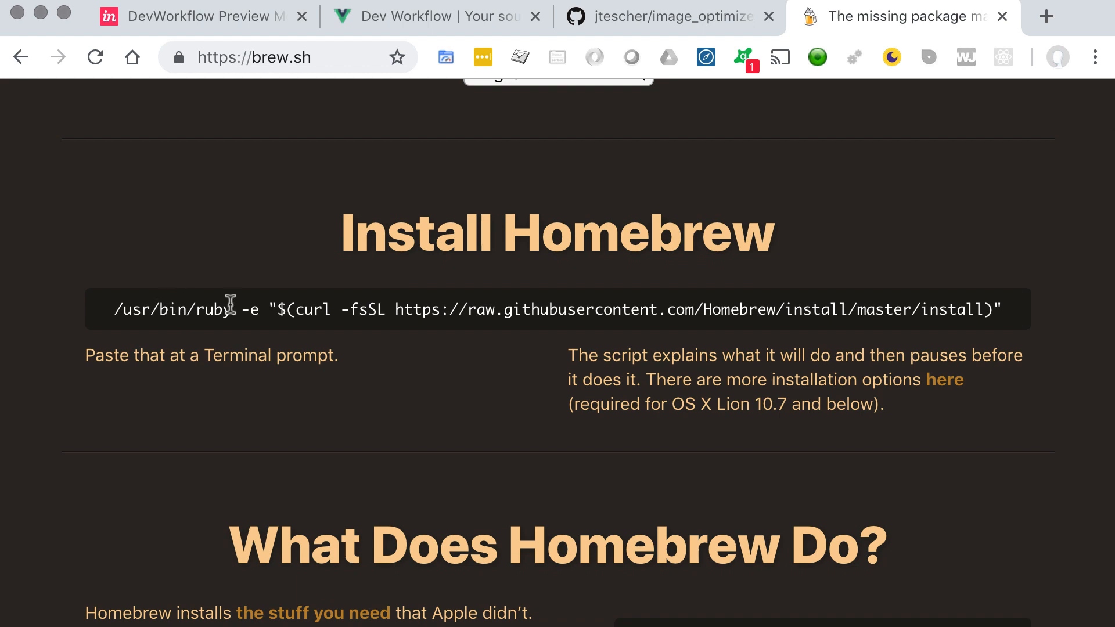
mouse_move(565, 333)
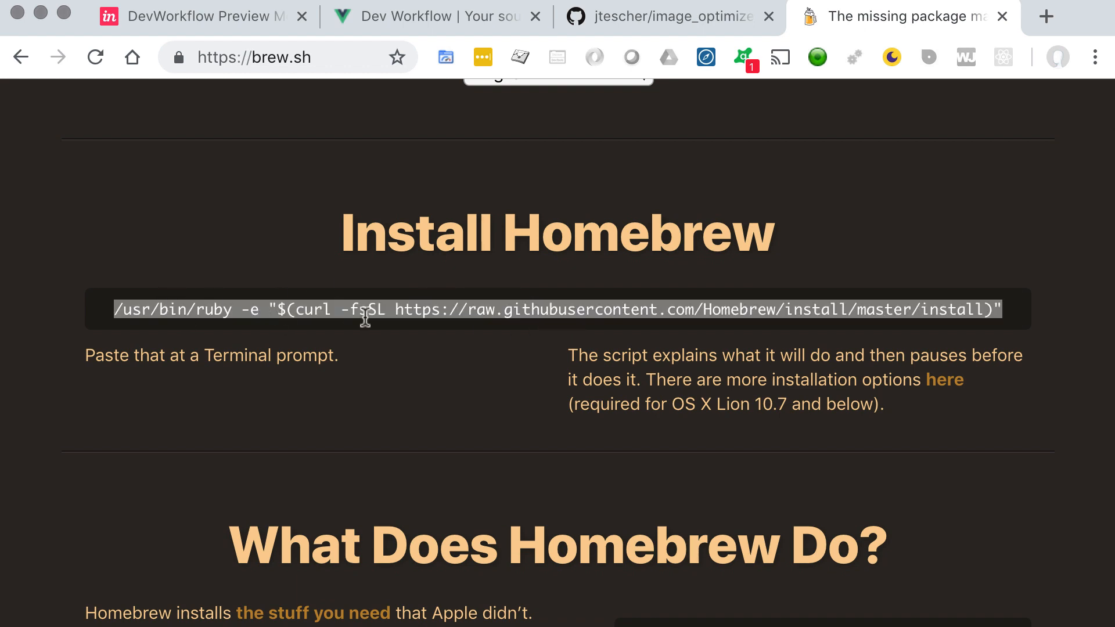
mouse_move(663, 73)
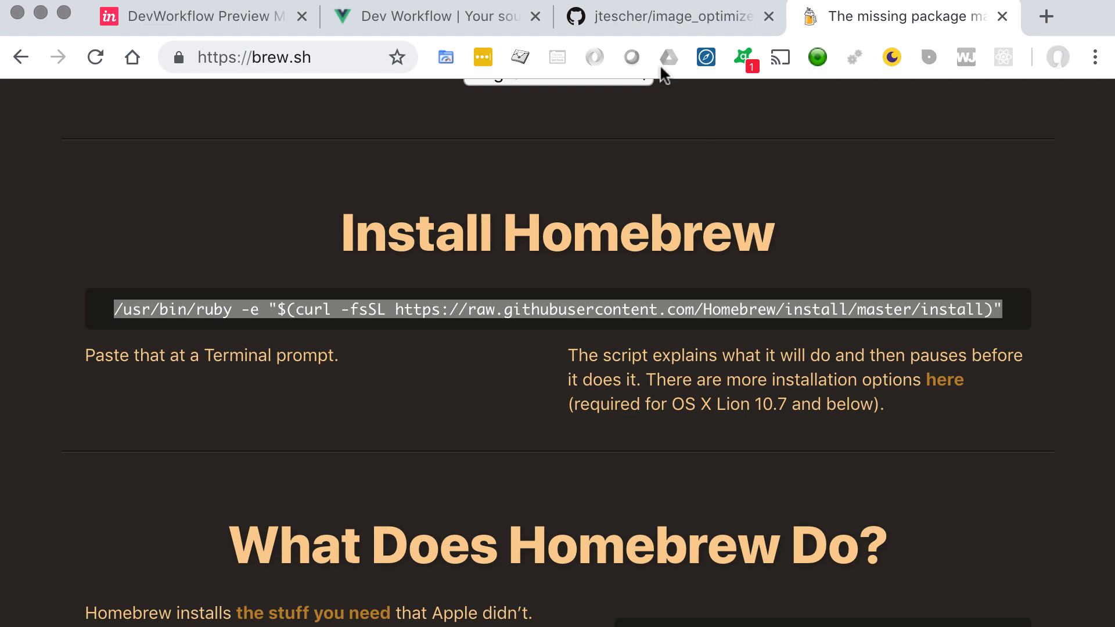
left_click(660, 15)
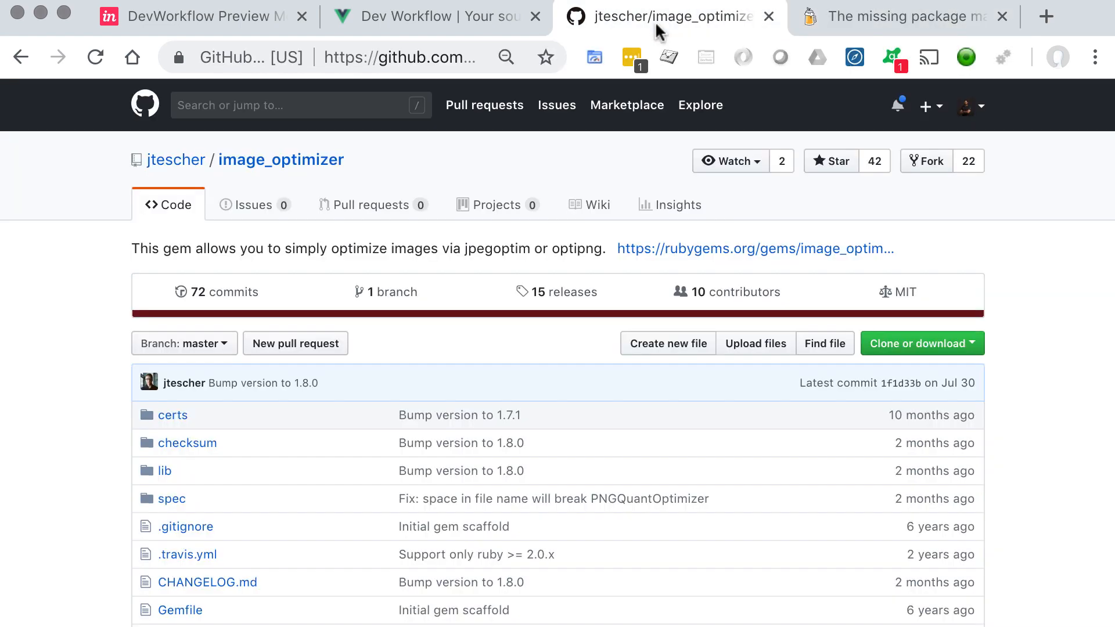
mouse_move(483, 329)
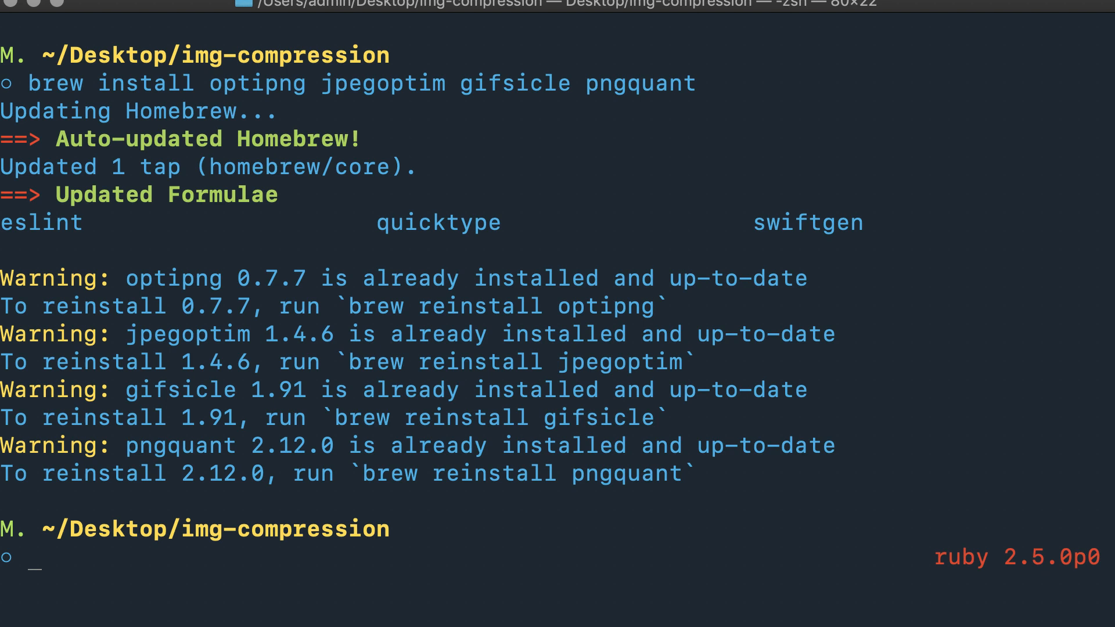
Run 'gem install image_optimizer' after Homebrew confirms the four tools, then clear the screen
type("gem install")
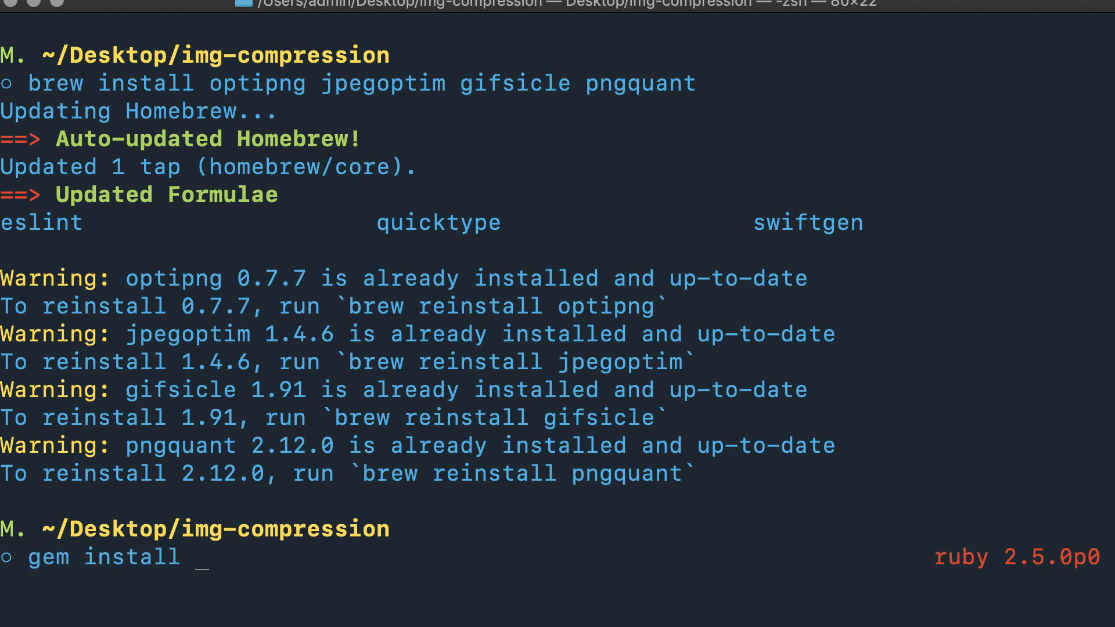
type("image_op")
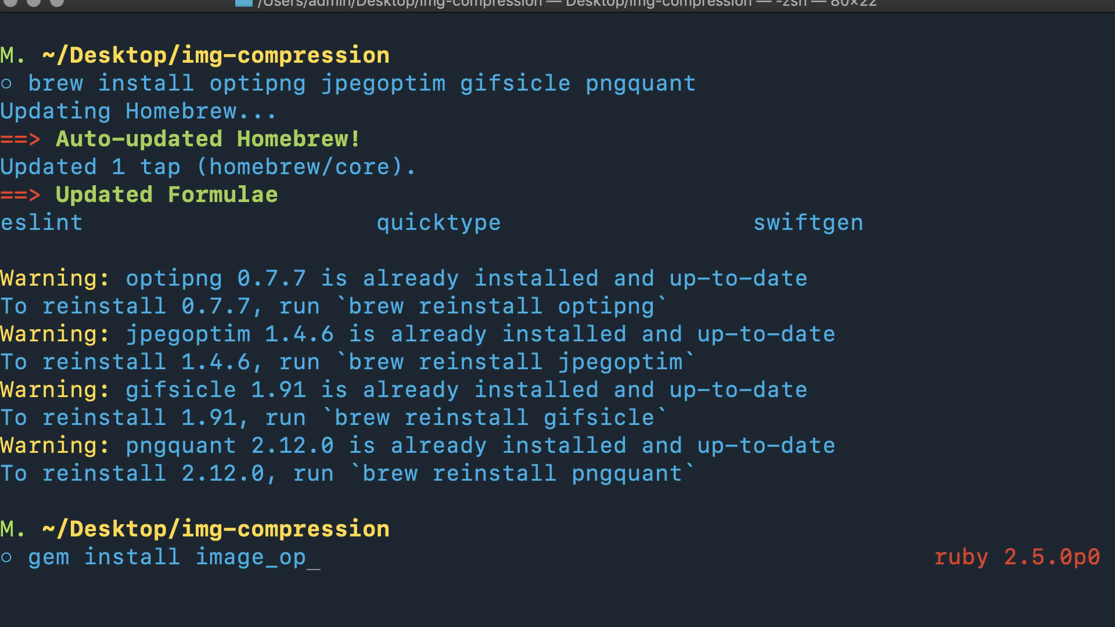
type("timizer")
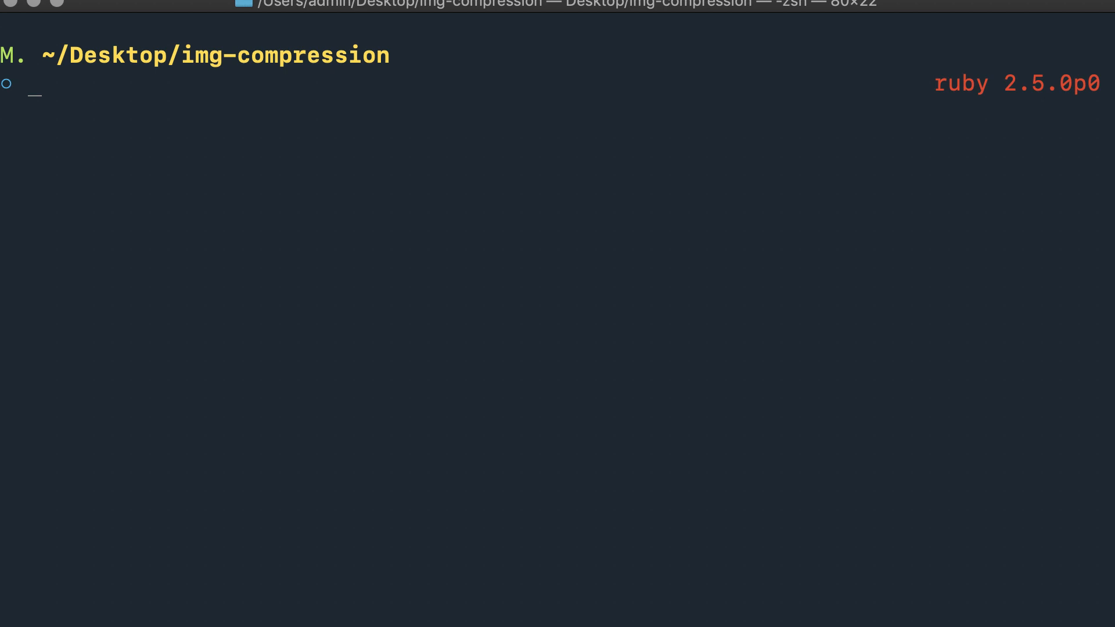
Launch an irb session in the img-compression folder
type("irb")
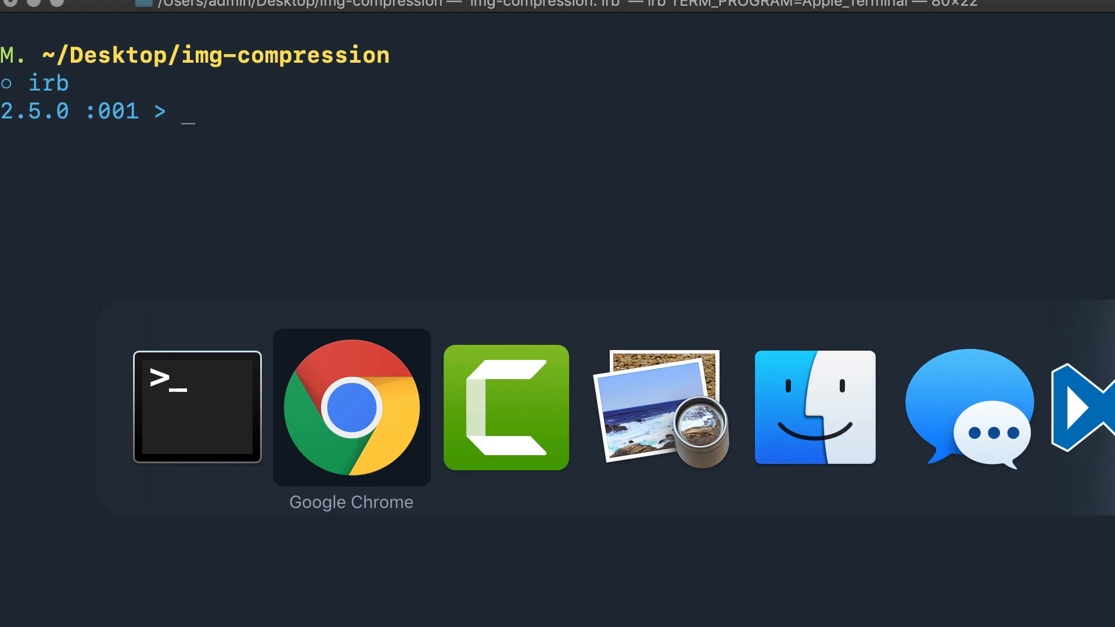
left_click(662, 409)
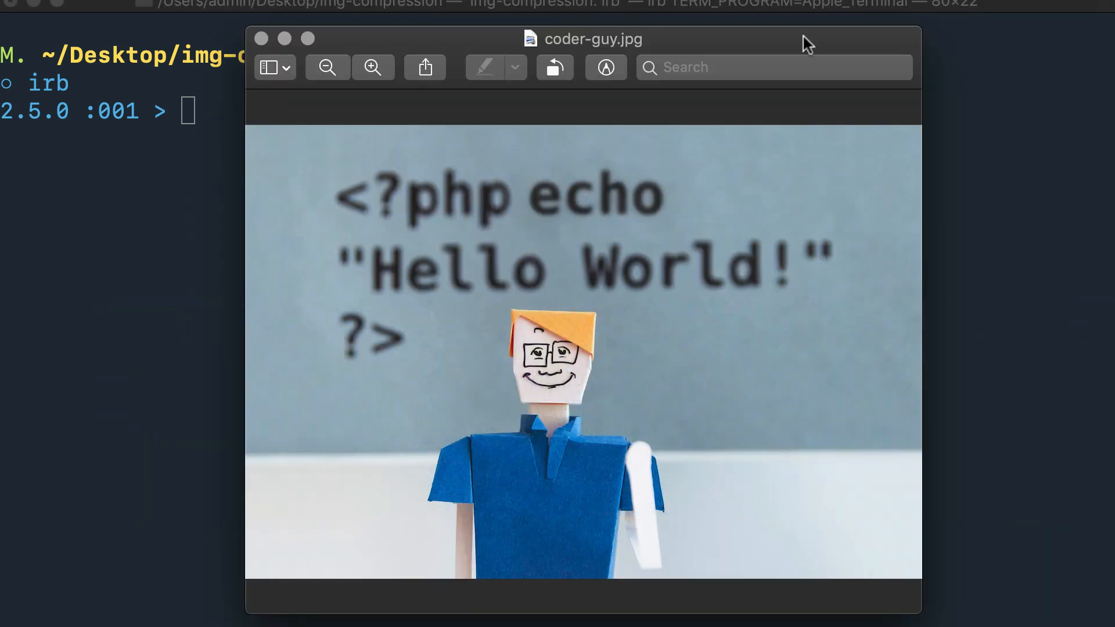
mouse_move(626, 208)
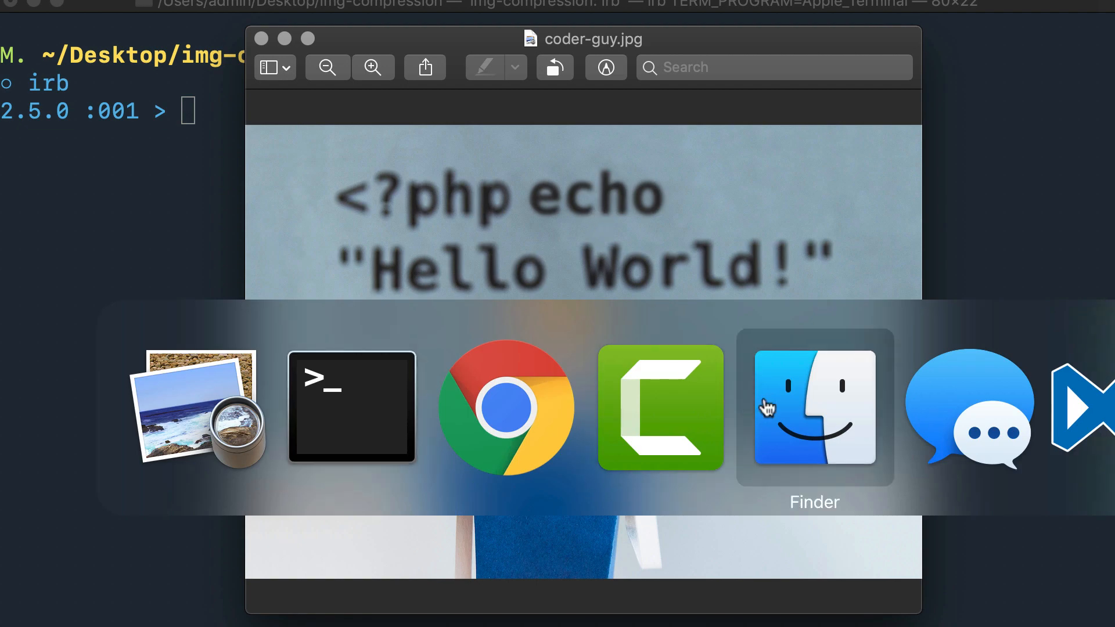
left_click(813, 409)
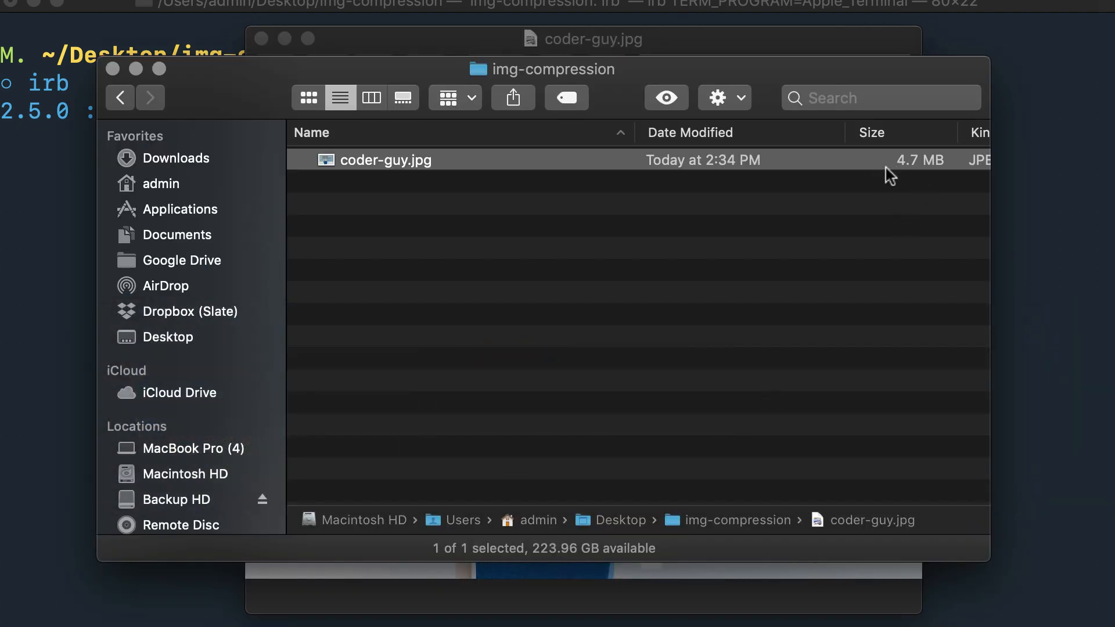
mouse_move(919, 174)
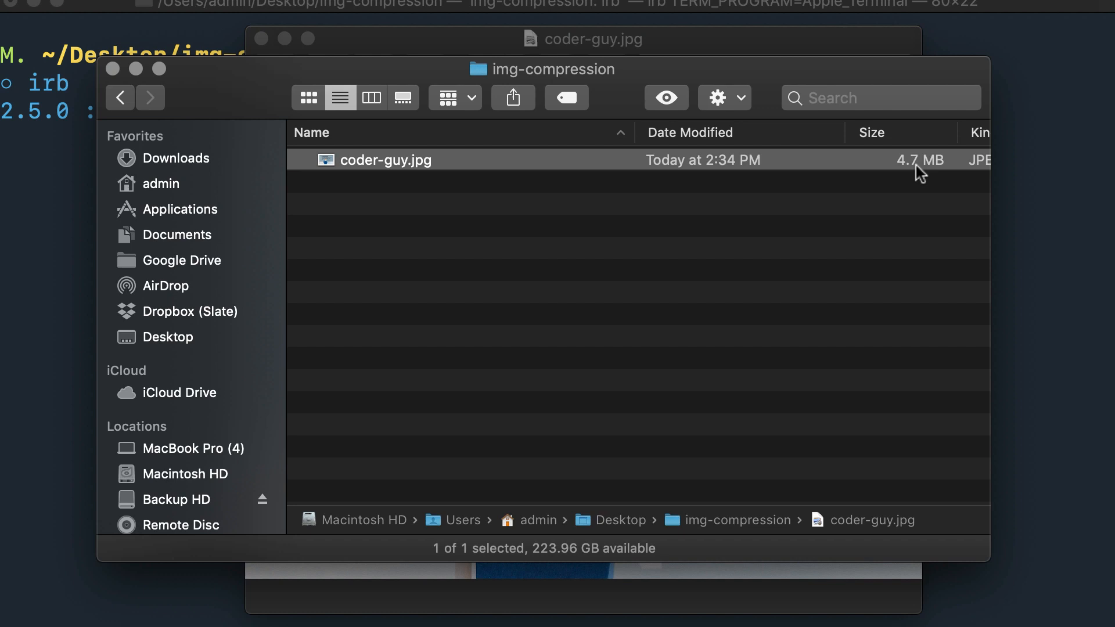
mouse_move(801, 278)
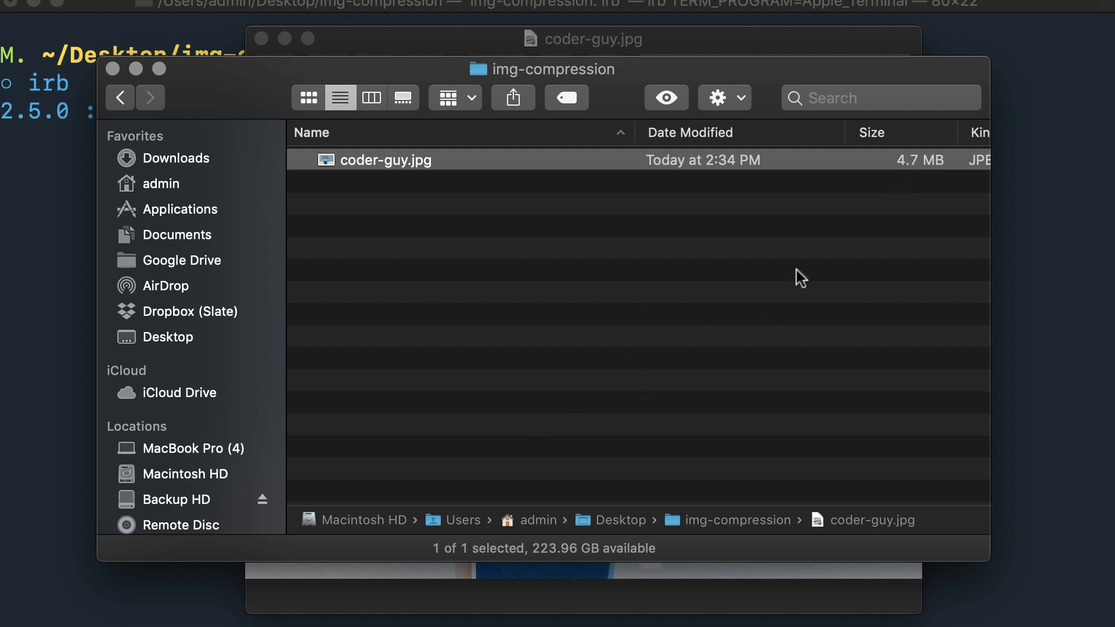
mouse_move(919, 211)
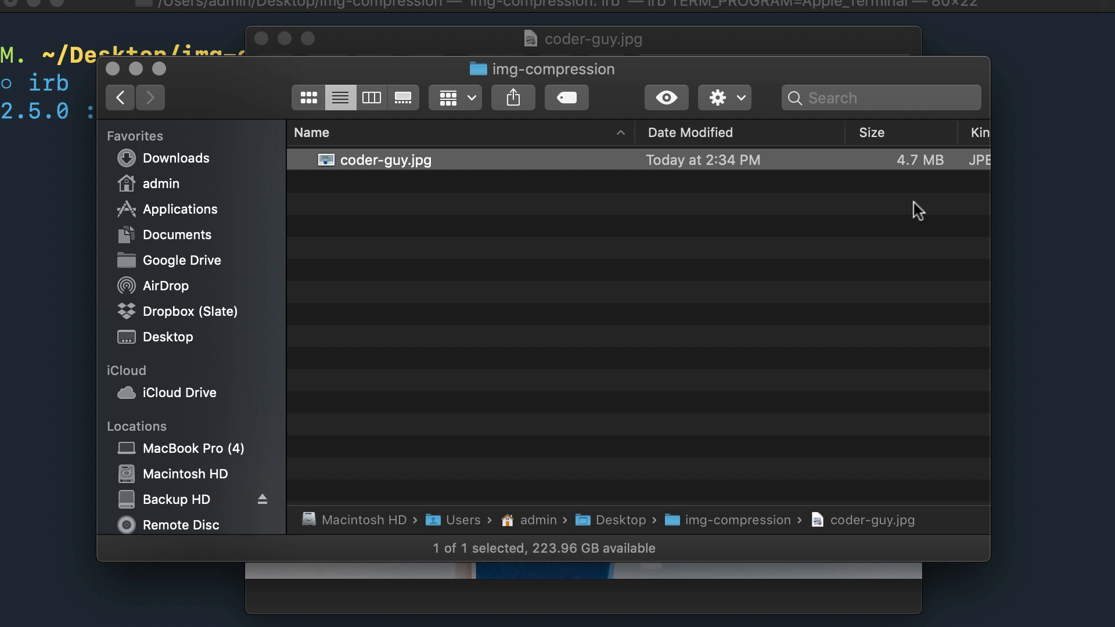
mouse_move(625, 57)
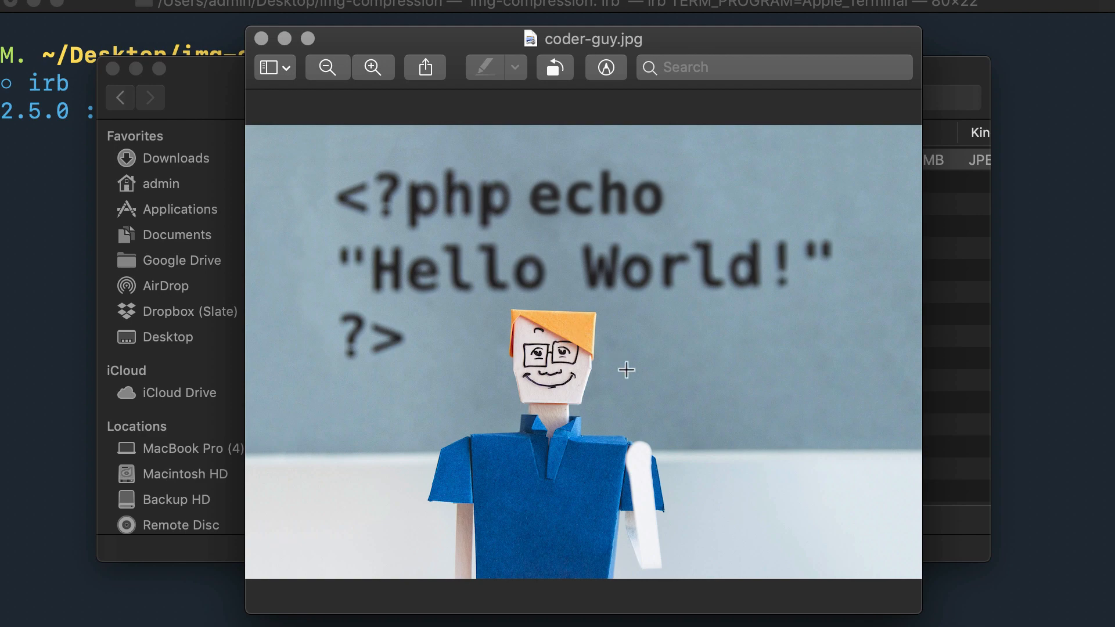
mouse_move(311, 212)
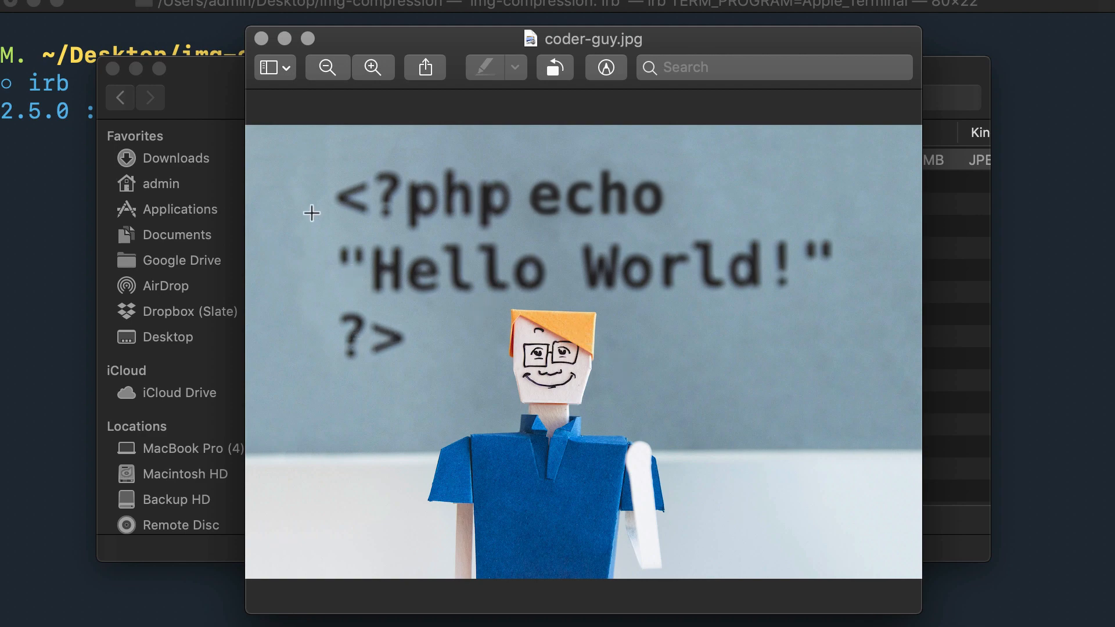
mouse_move(428, 146)
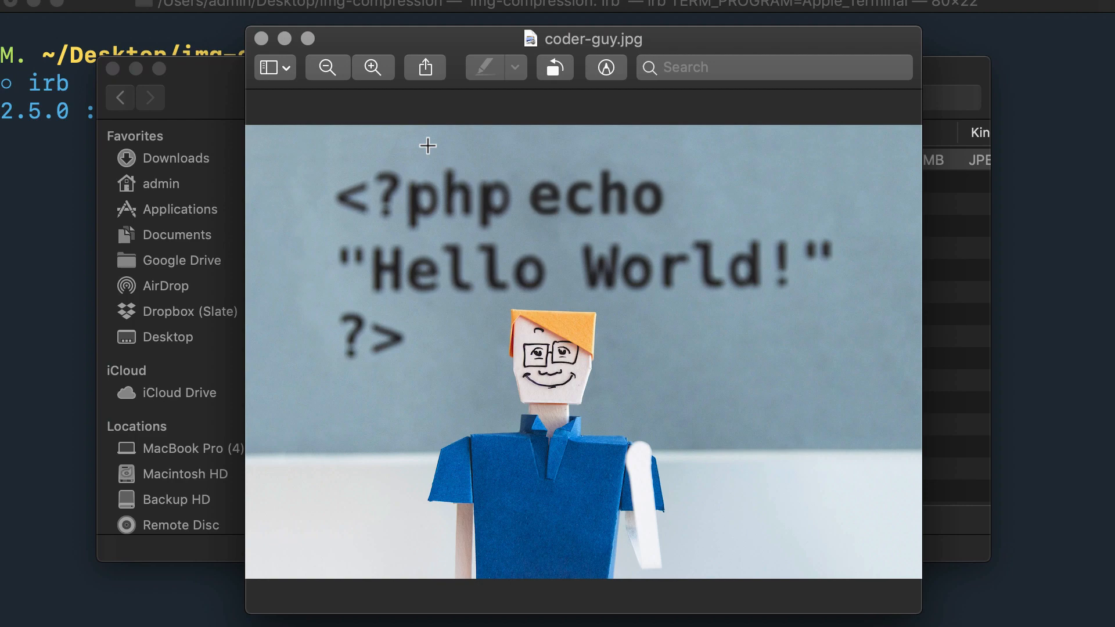
mouse_move(1037, 380)
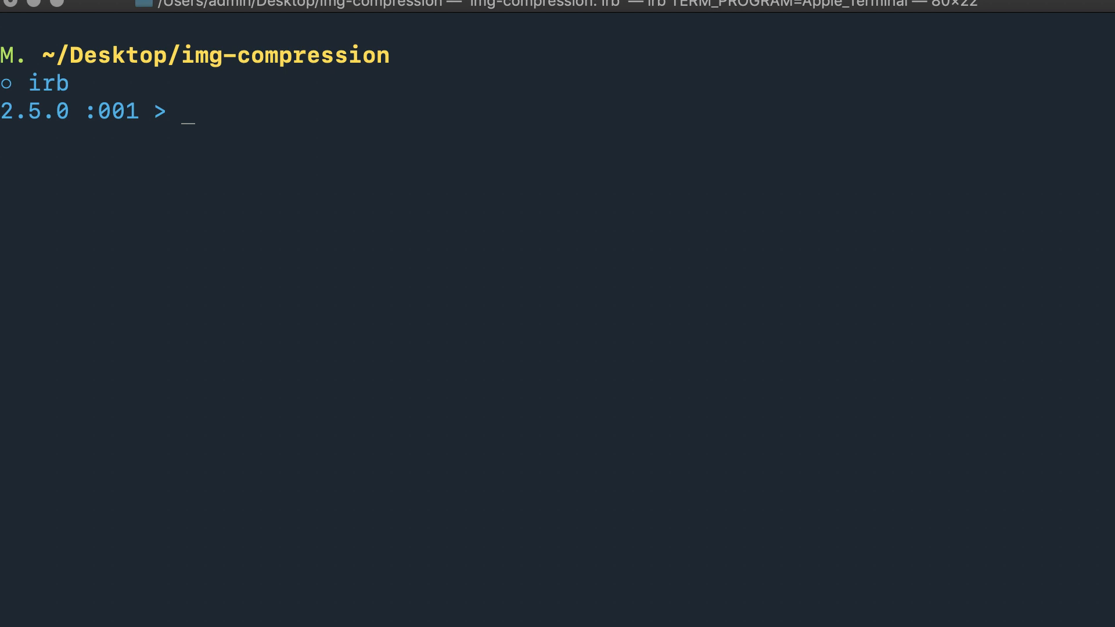
Load the library in irb with require 'image_optimizer', returning true
type("require")
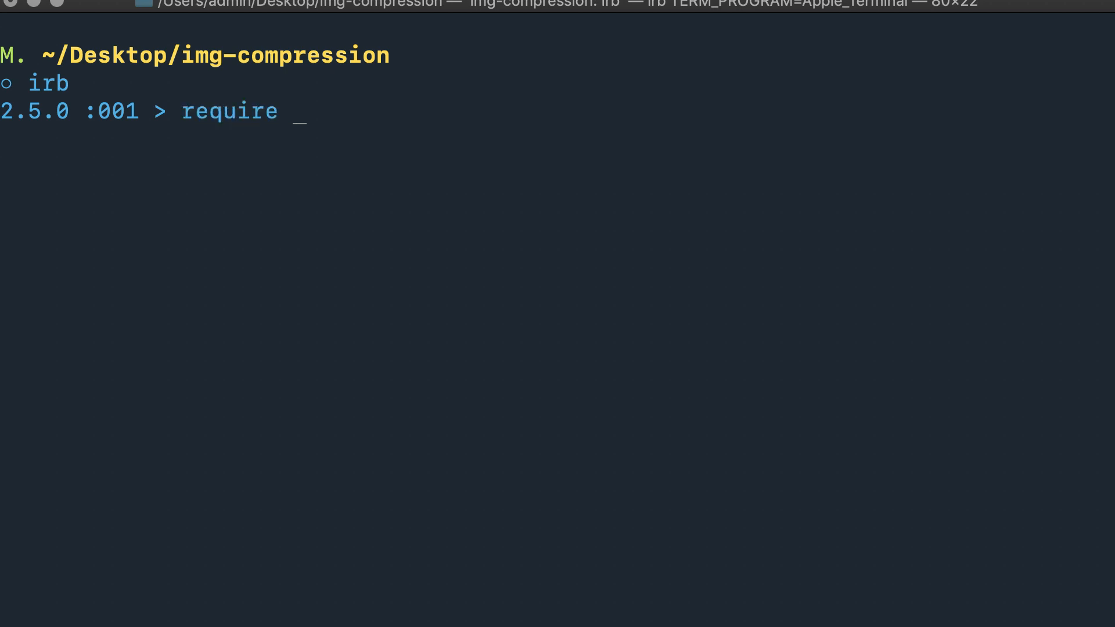
type("'image_")
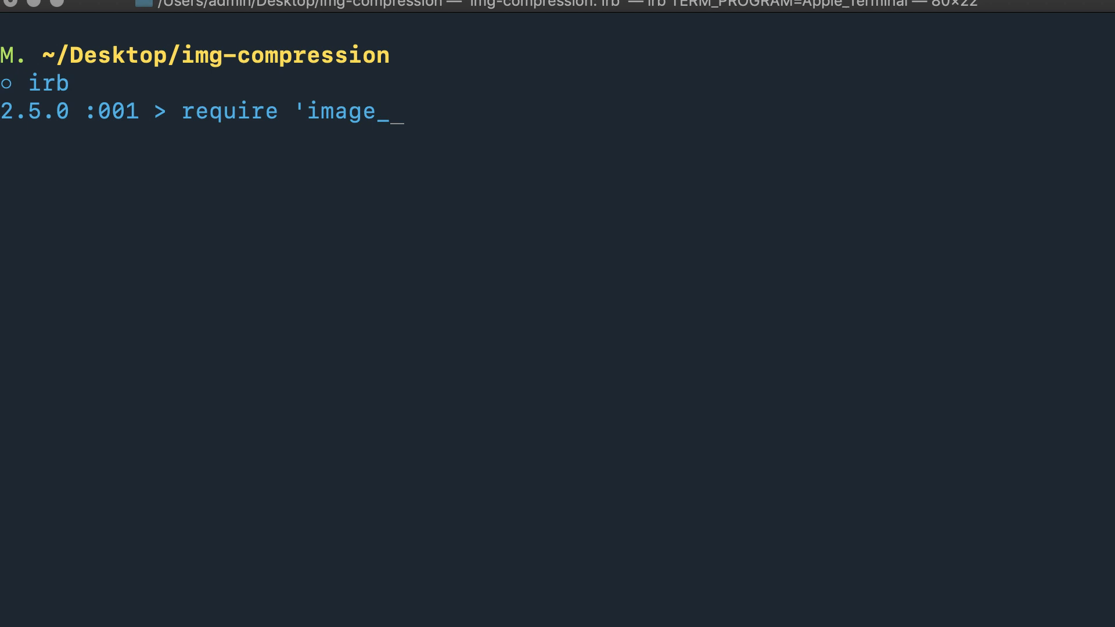
type("optimizer'")
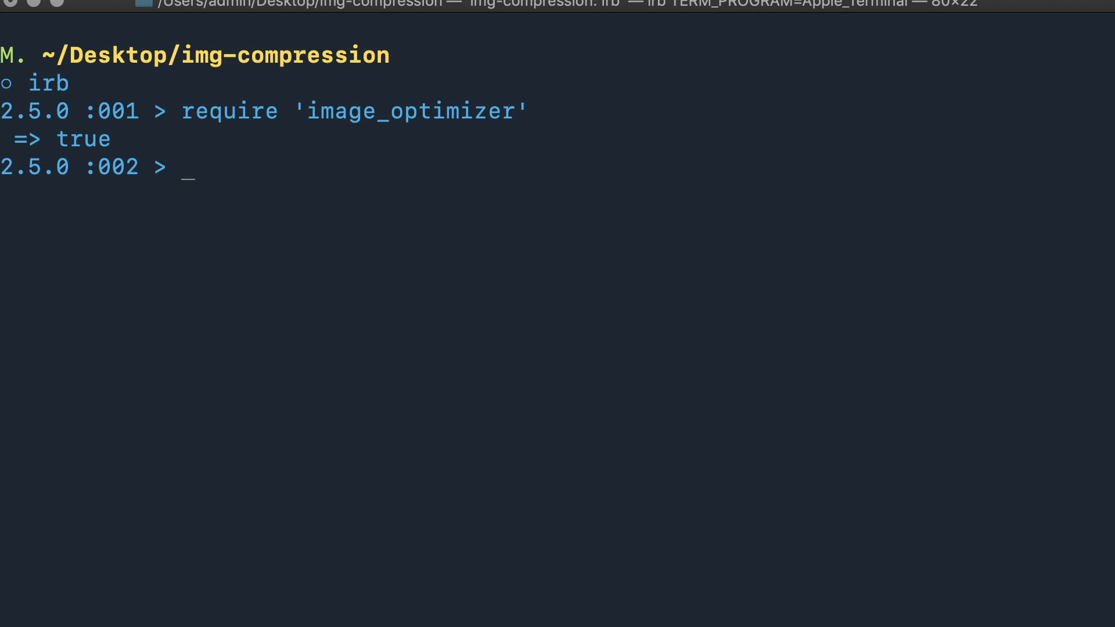
Begin an ImageOptimizer.new(' call and copy the coder-guy.jpg name from Finder
type("Ima")
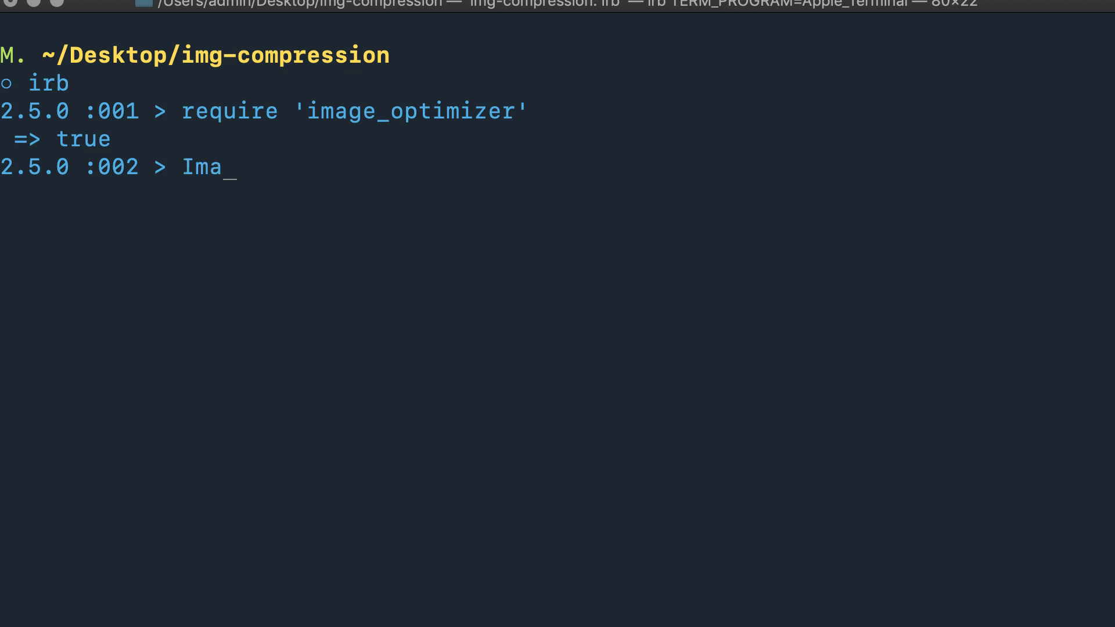
type("geO")
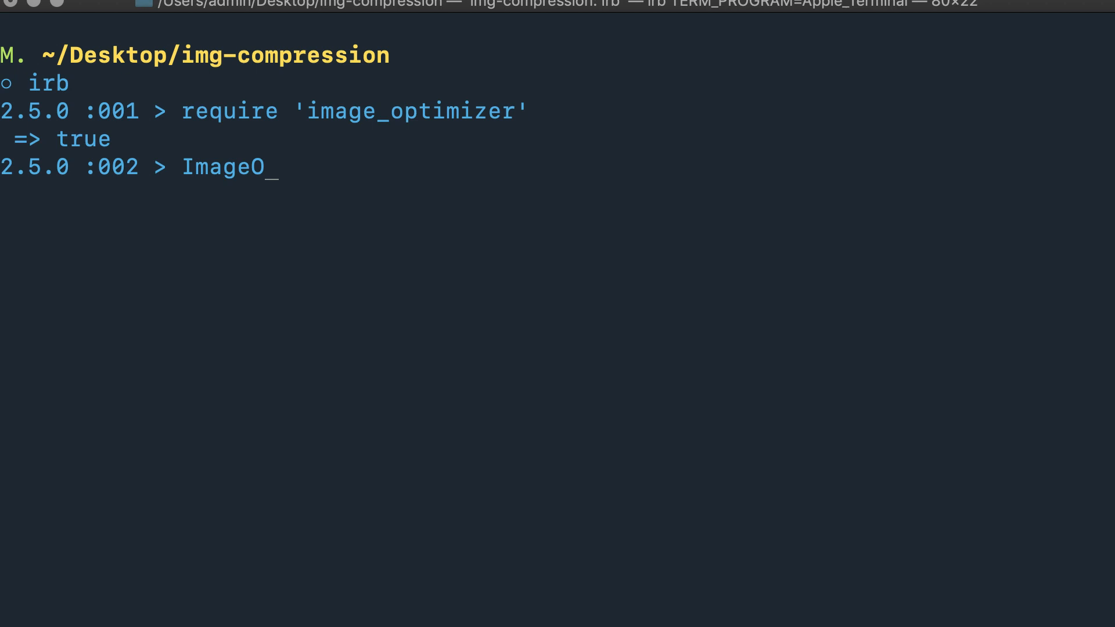
type("ptimizer.")
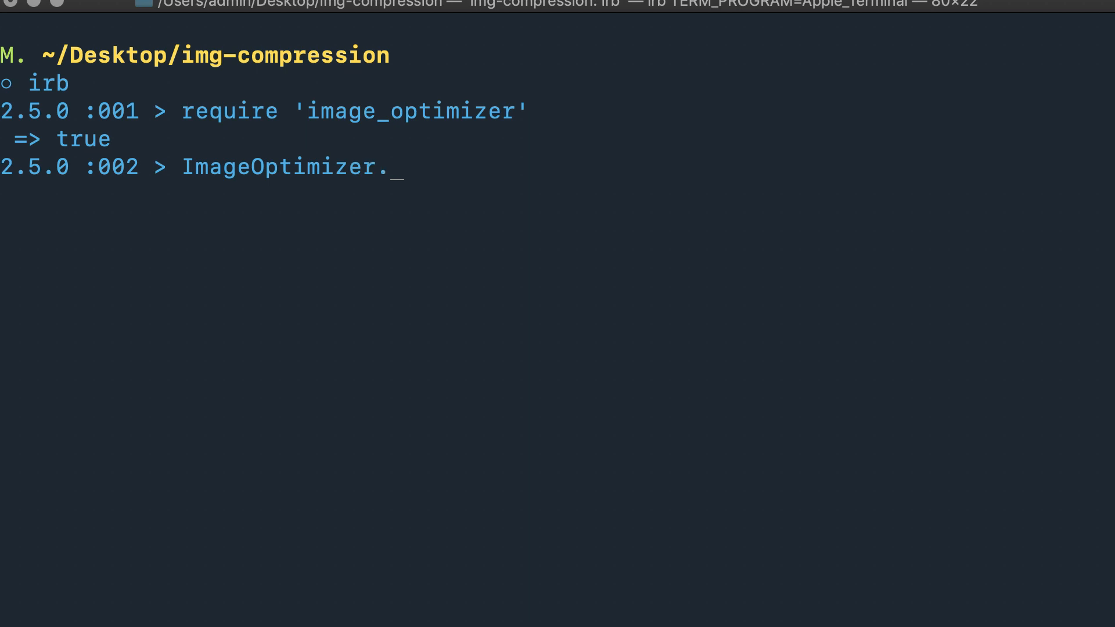
type("new('")
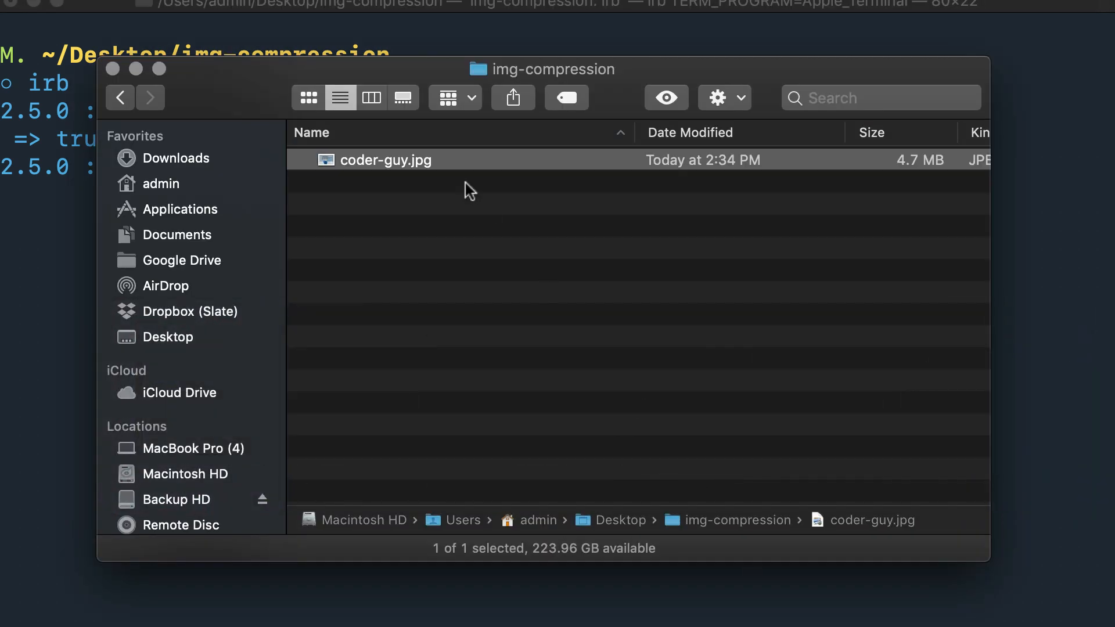
left_click(386, 160)
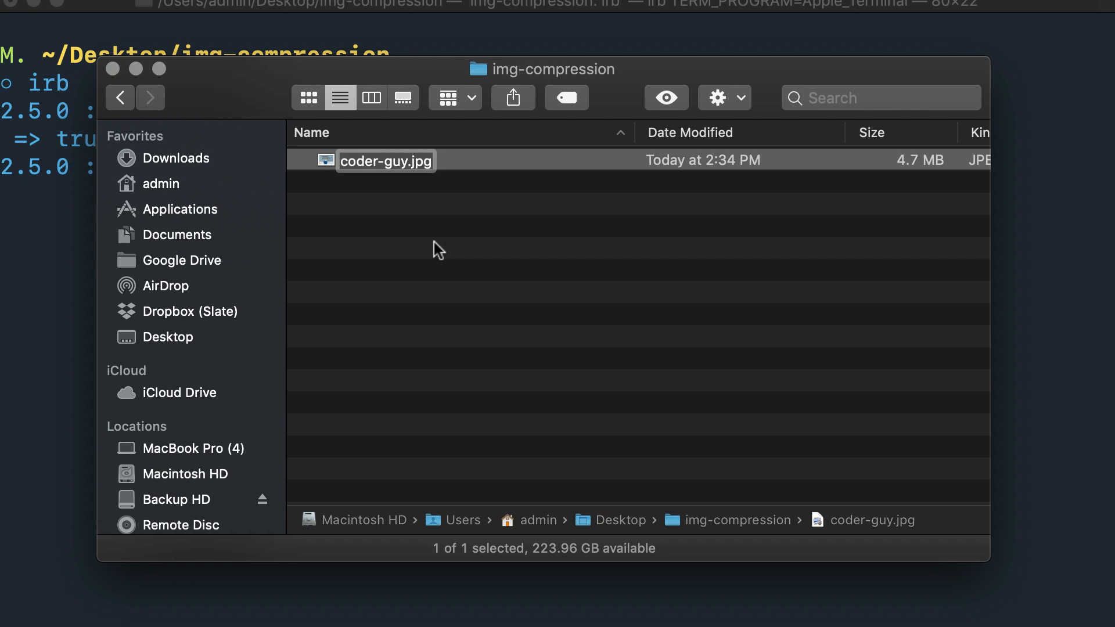
left_click(575, 298)
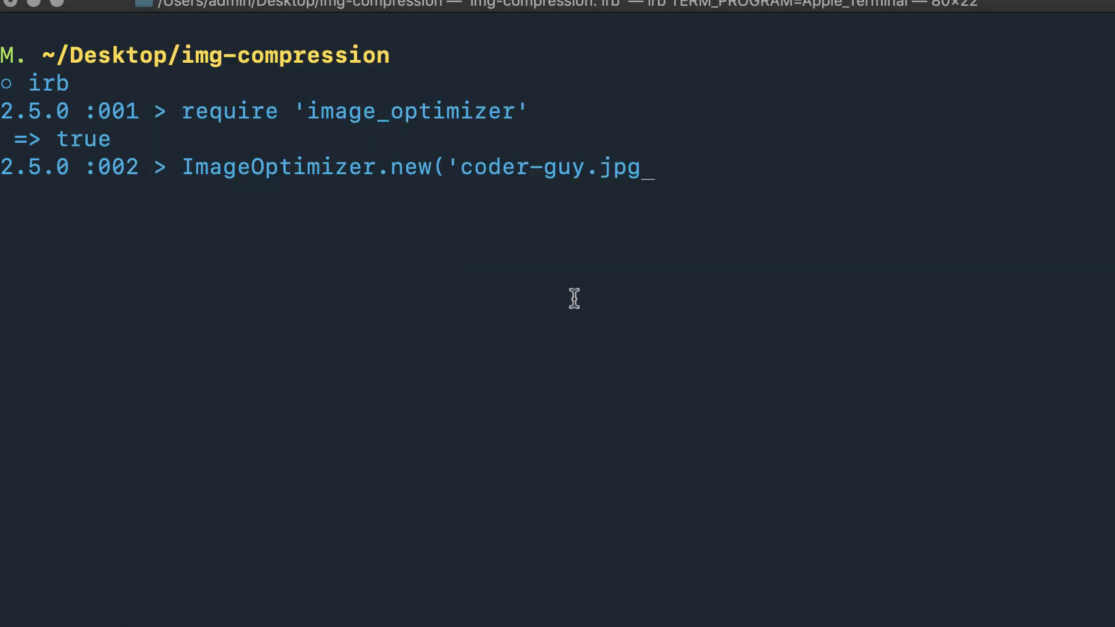
Run ImageOptimizer.new('coder-guy.jpg', quality: 25).optimize, shrinking the file from 4676484 to 513344 bytes
type("'")
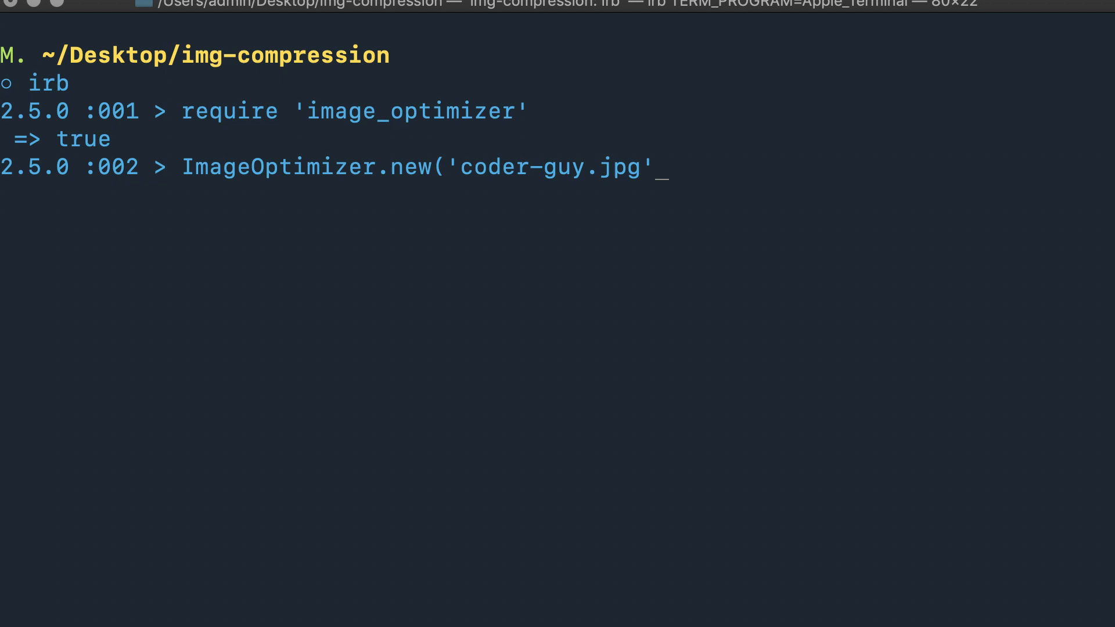
type(", q")
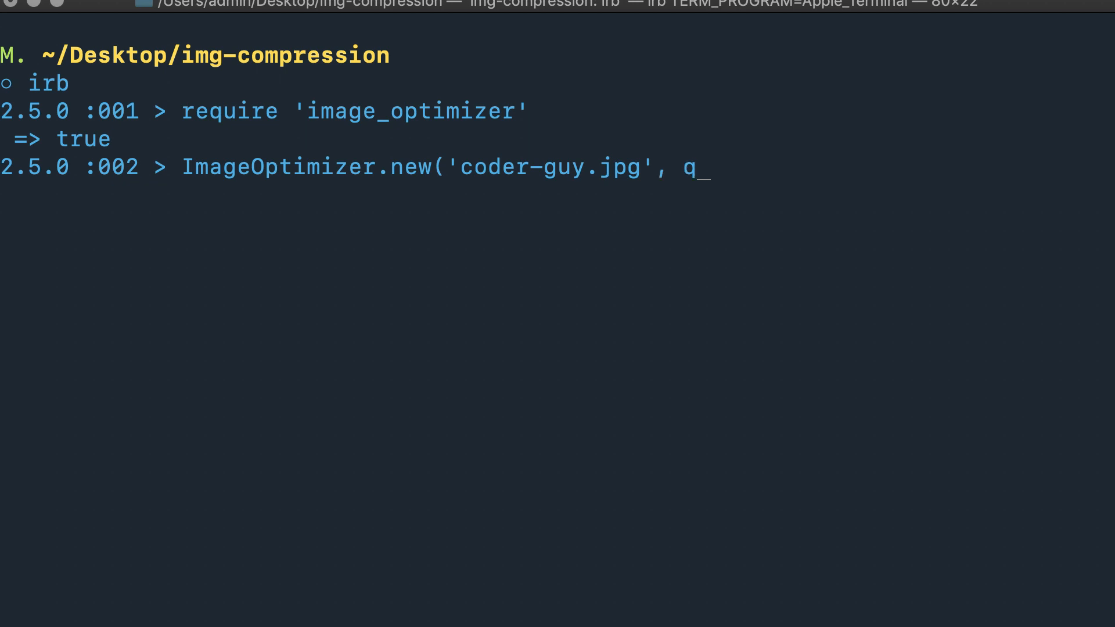
type("uality:")
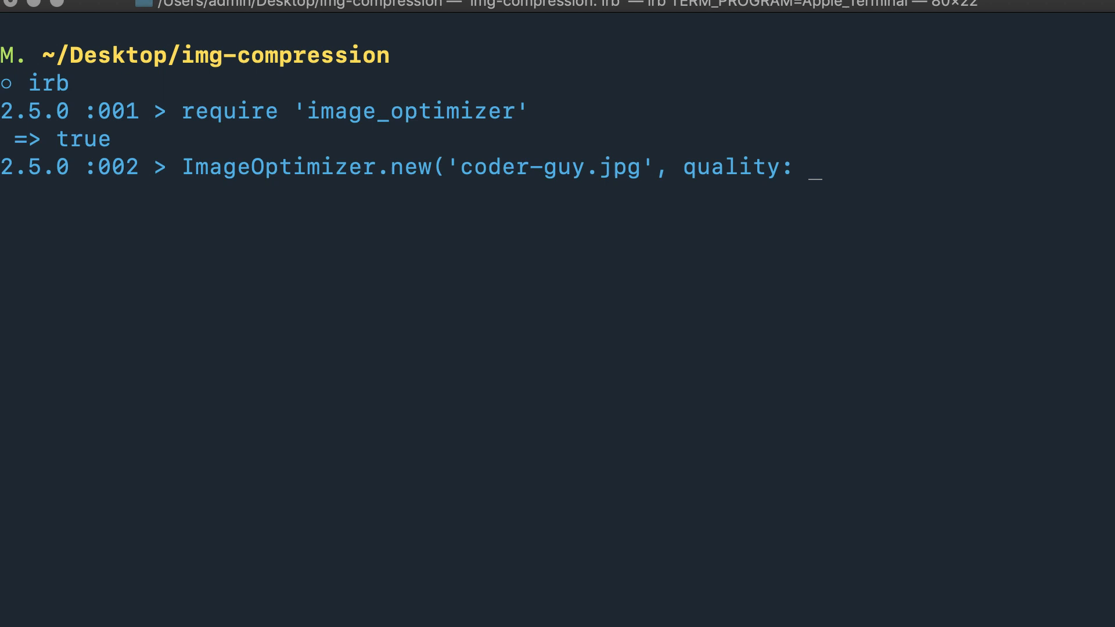
type("25)")
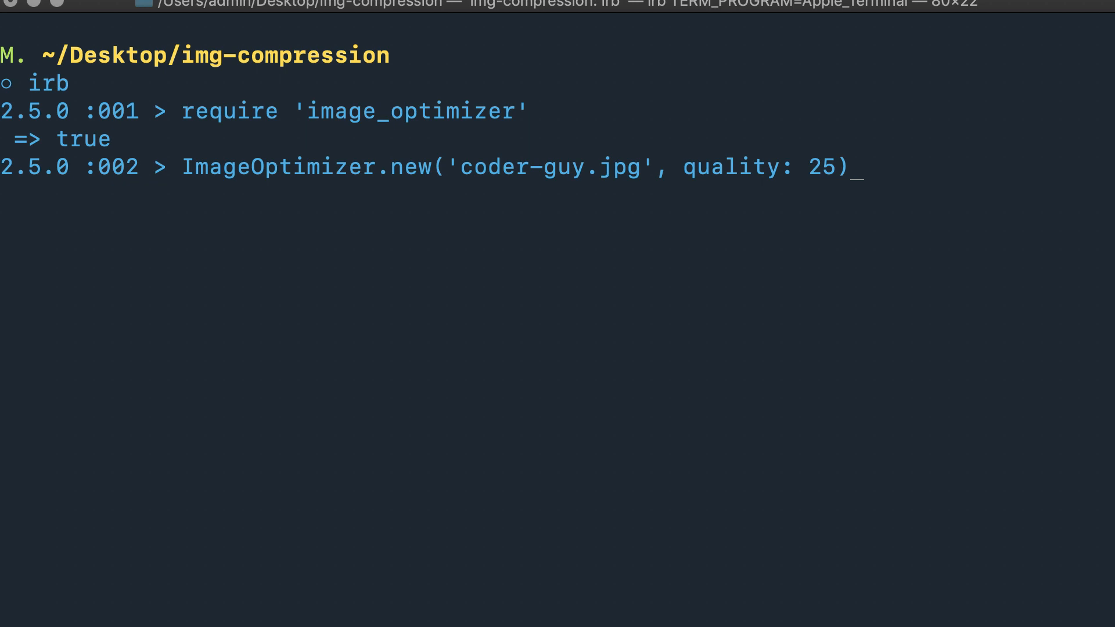
type(".")
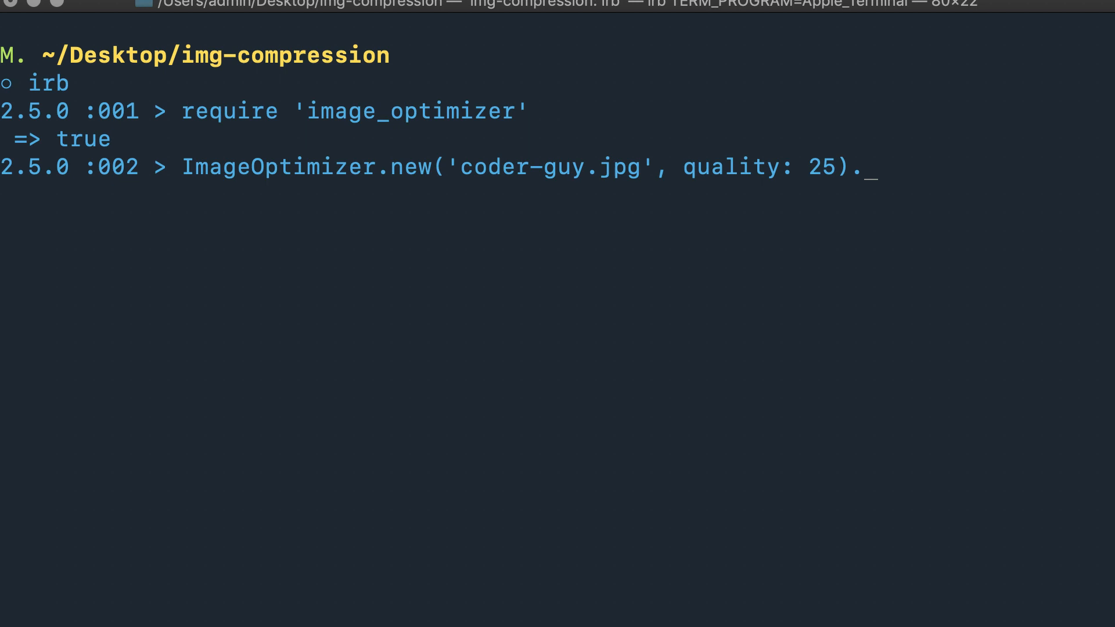
type("optimi")
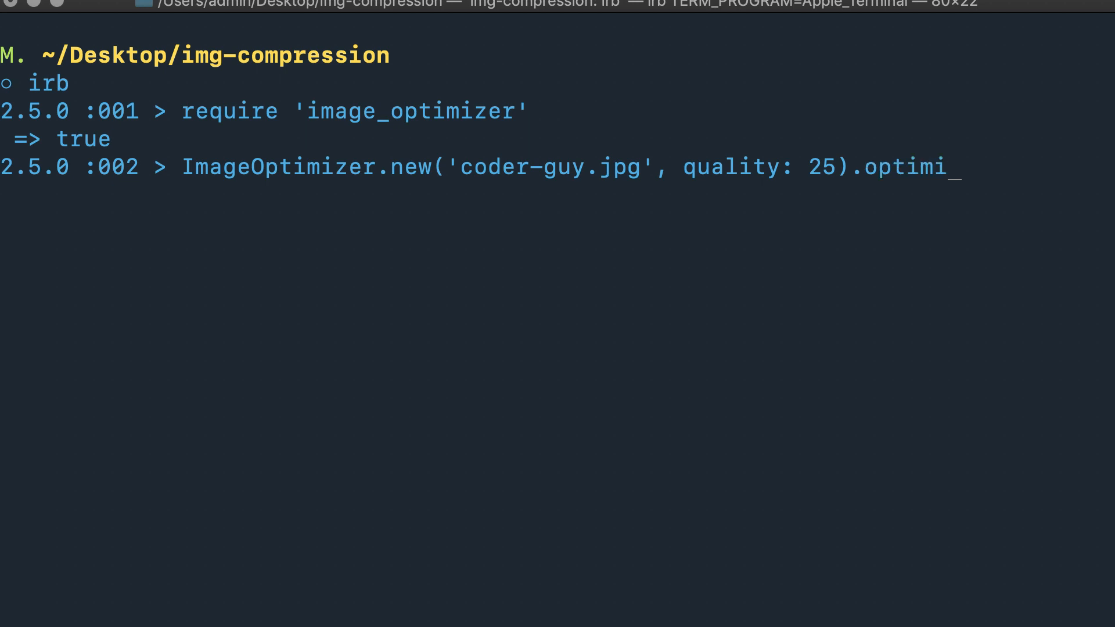
type("ze")
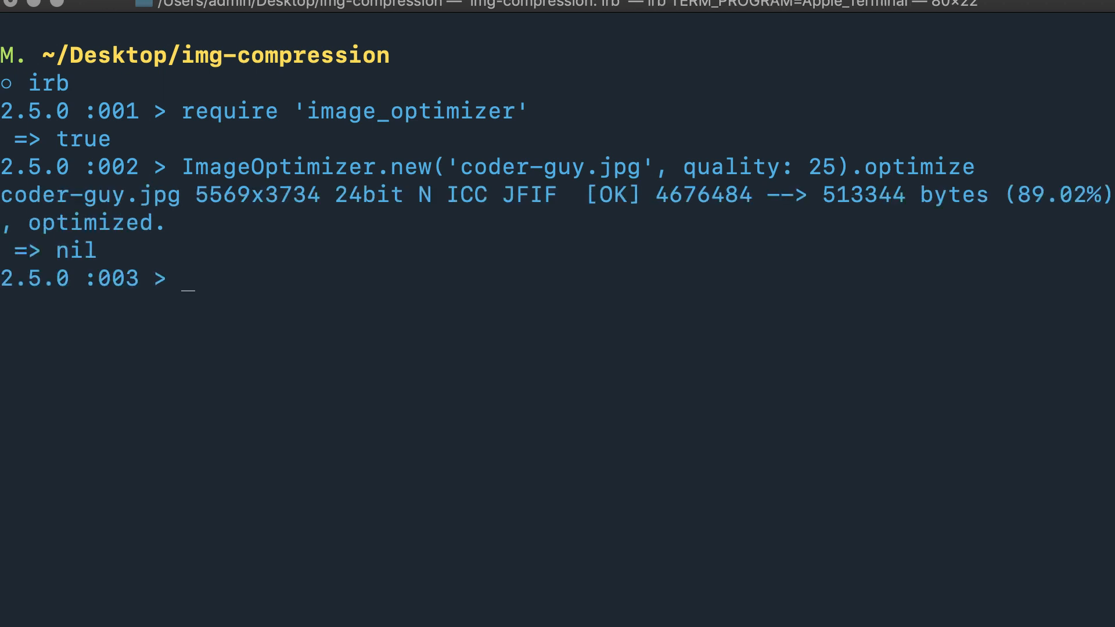
mouse_move(538, 236)
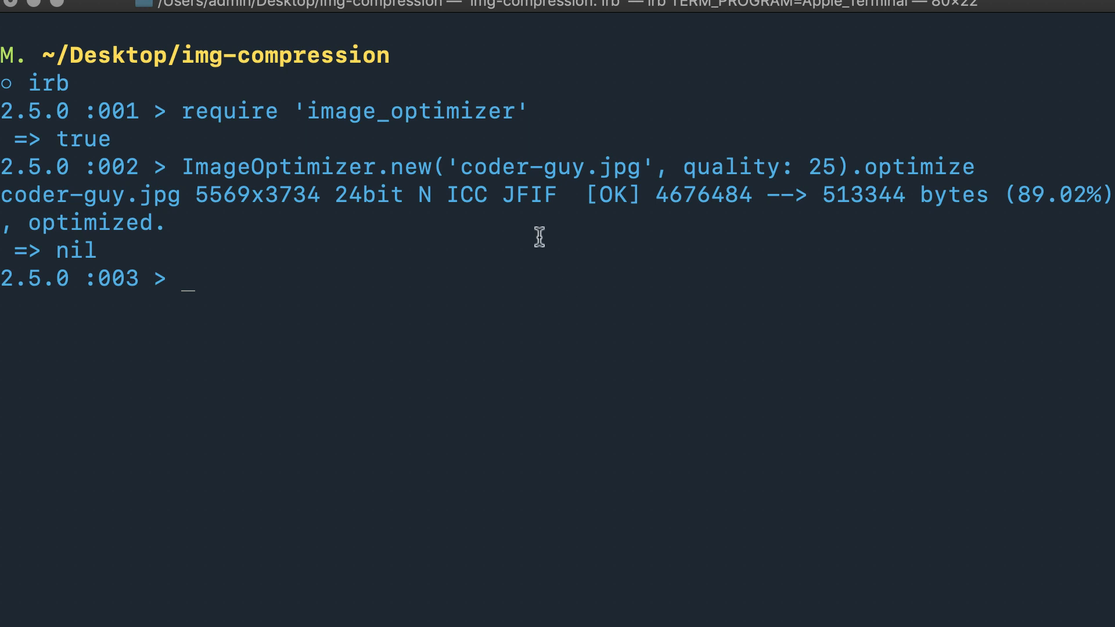
mouse_move(773, 198)
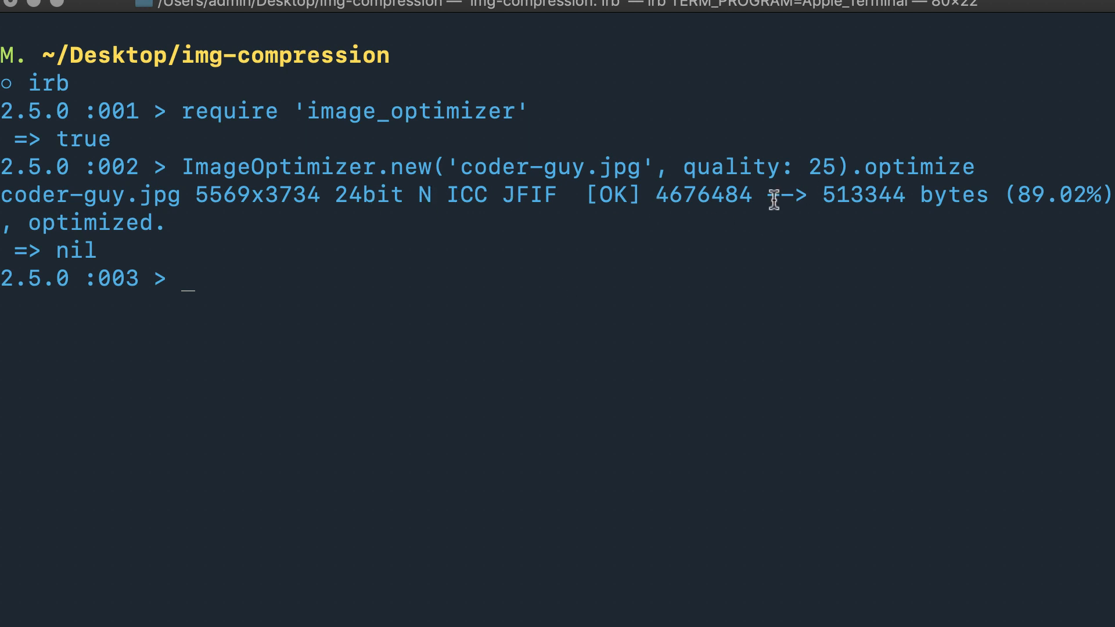
mouse_move(599, 245)
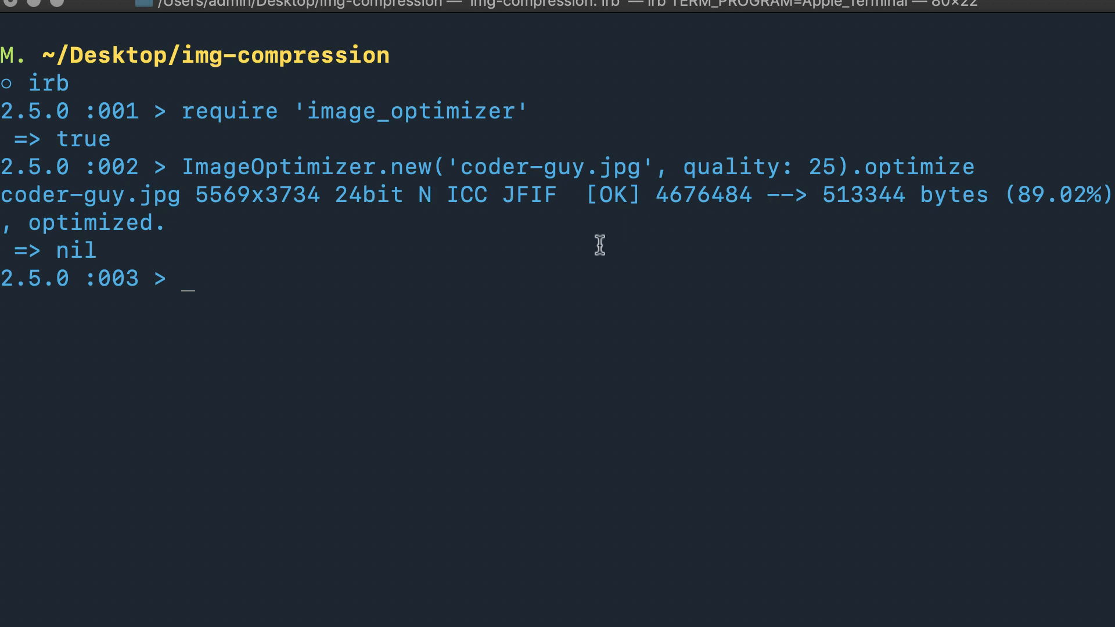
mouse_move(599, 205)
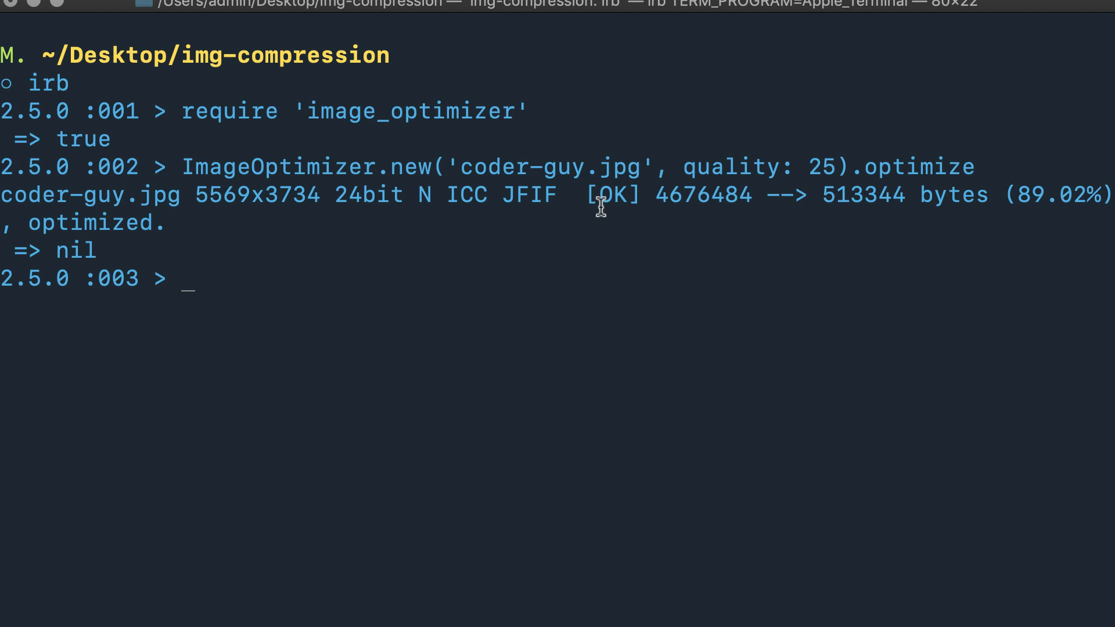
mouse_move(747, 210)
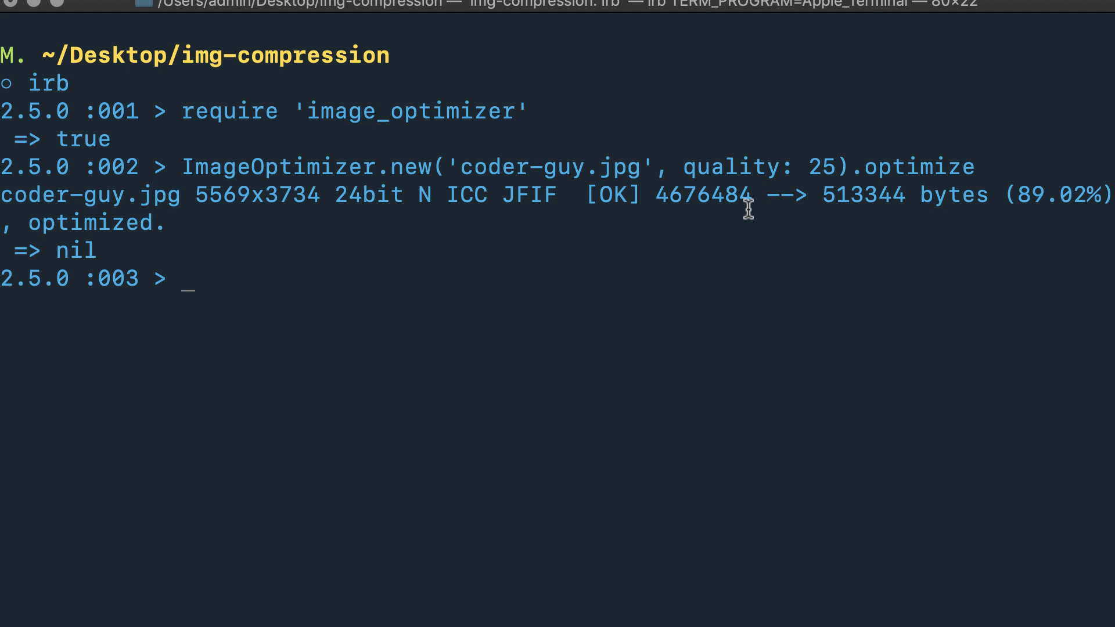
mouse_move(711, 195)
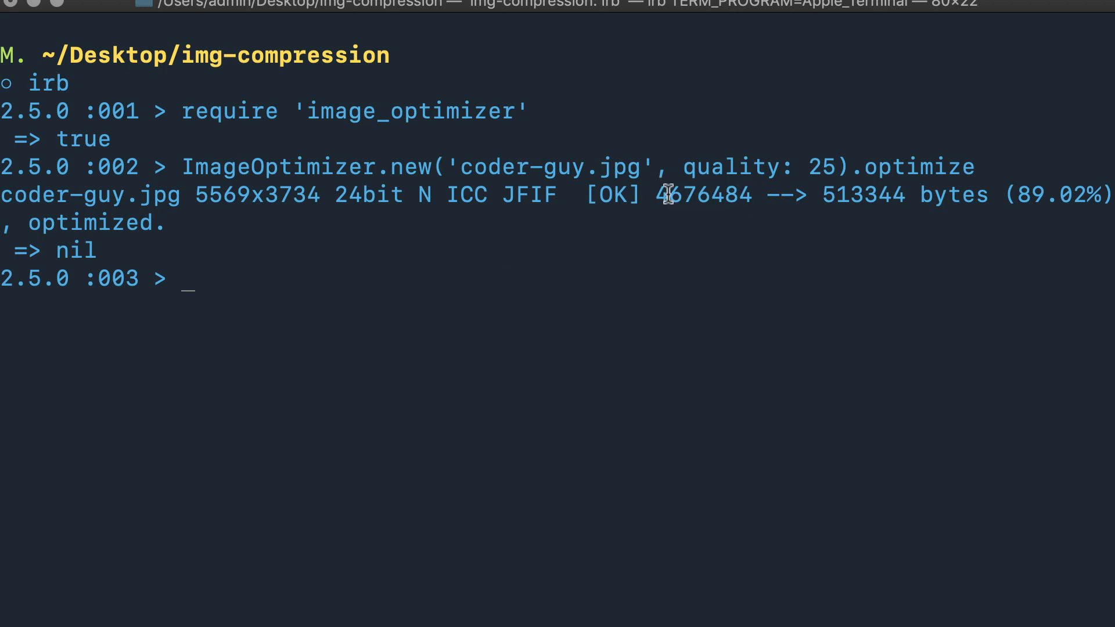
mouse_move(714, 195)
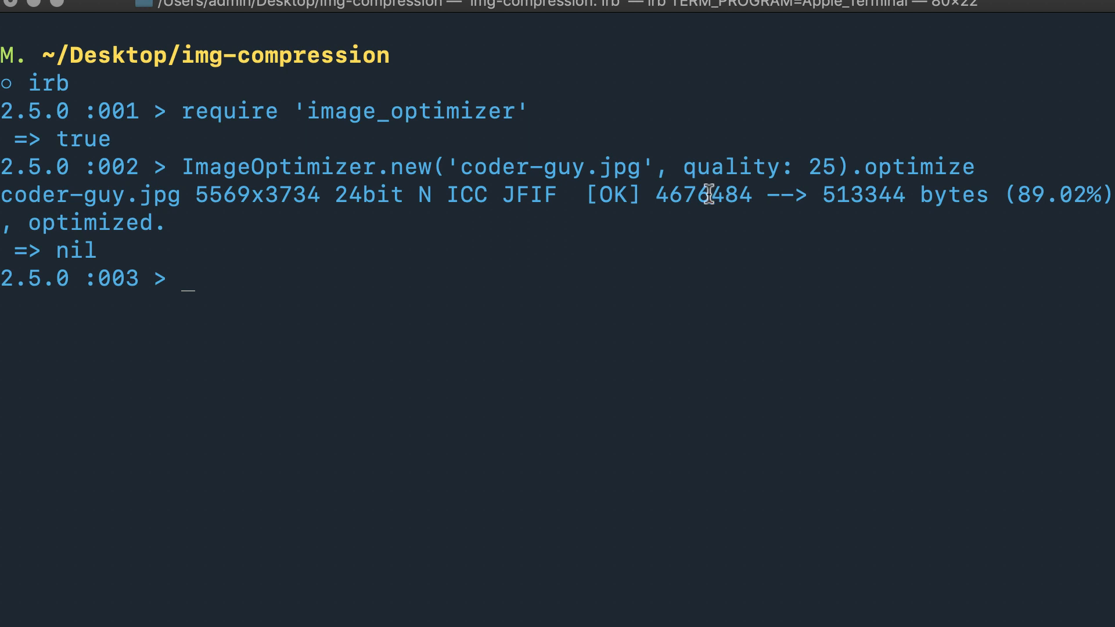
mouse_move(862, 198)
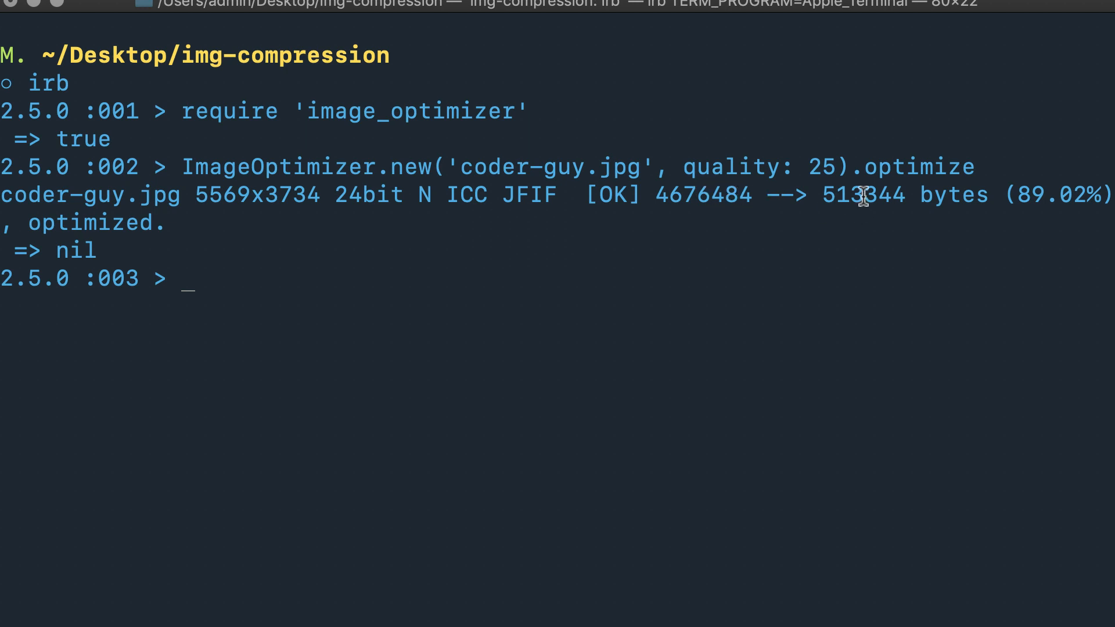
mouse_move(850, 198)
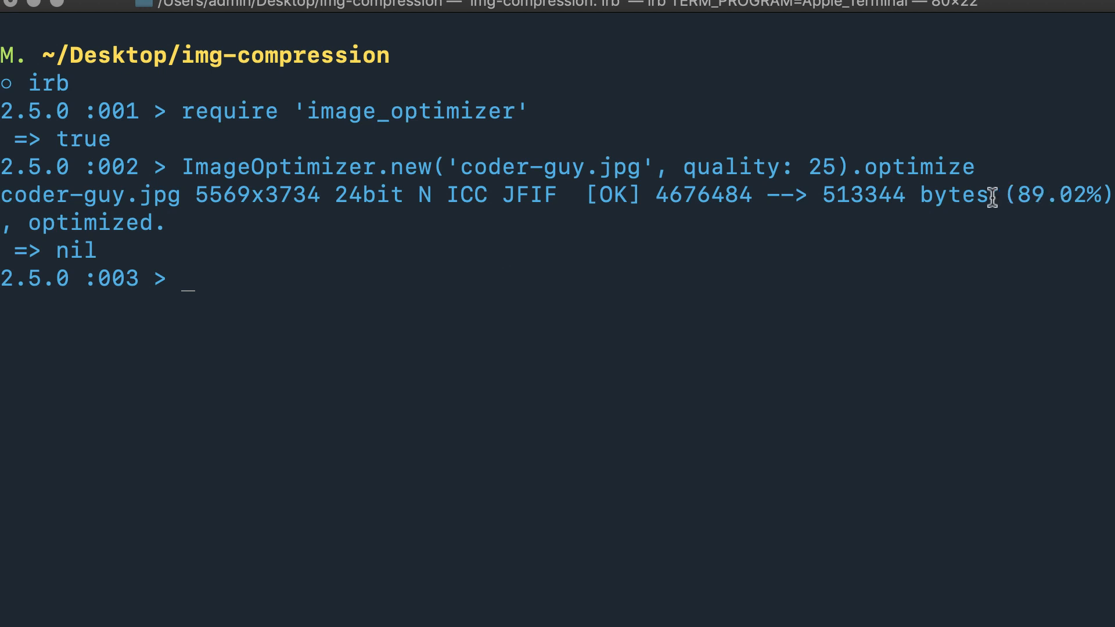
mouse_move(949, 201)
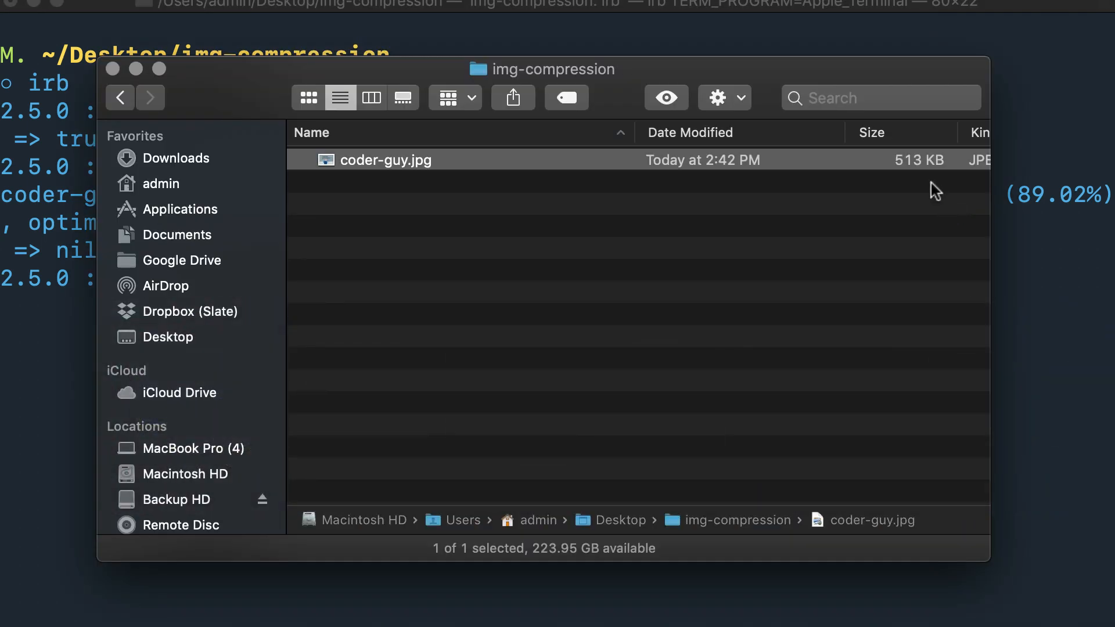
left_click(640, 320)
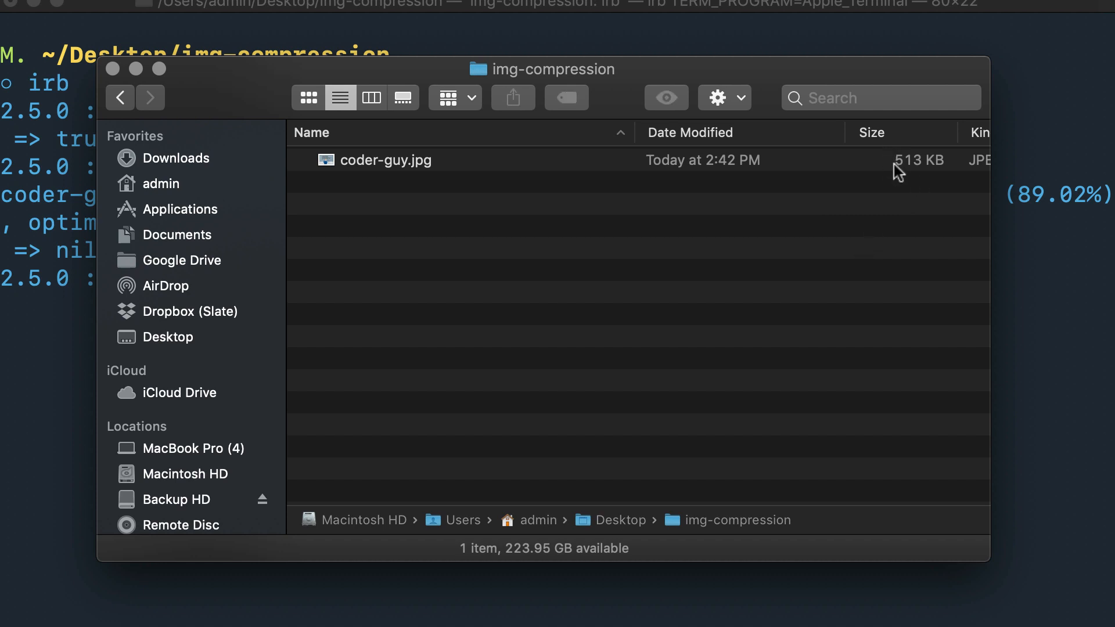
mouse_move(911, 168)
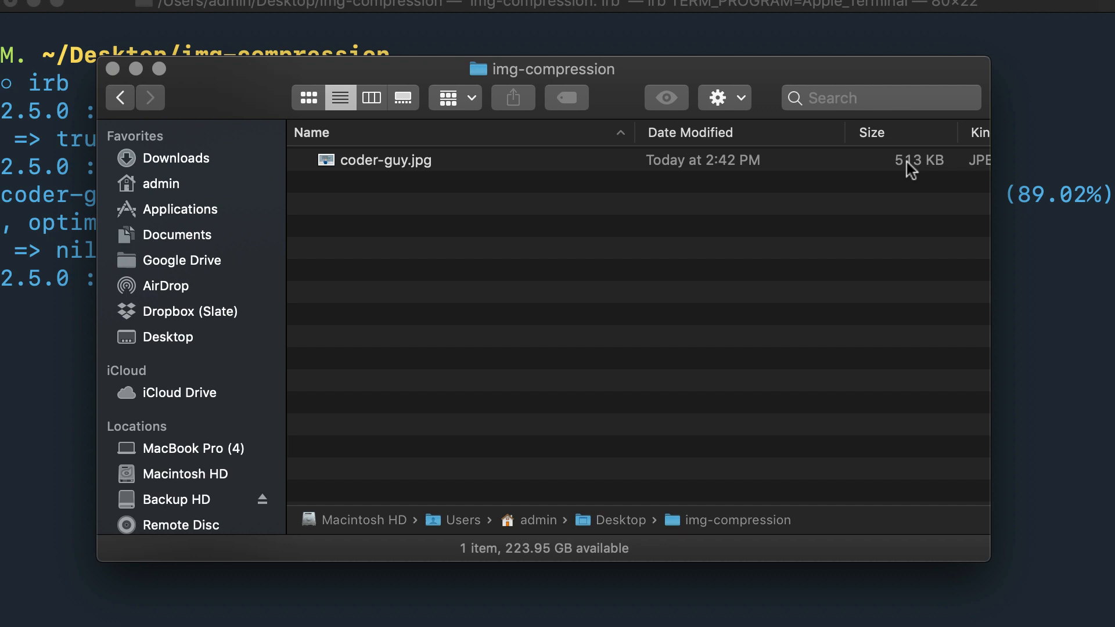
mouse_move(622, 276)
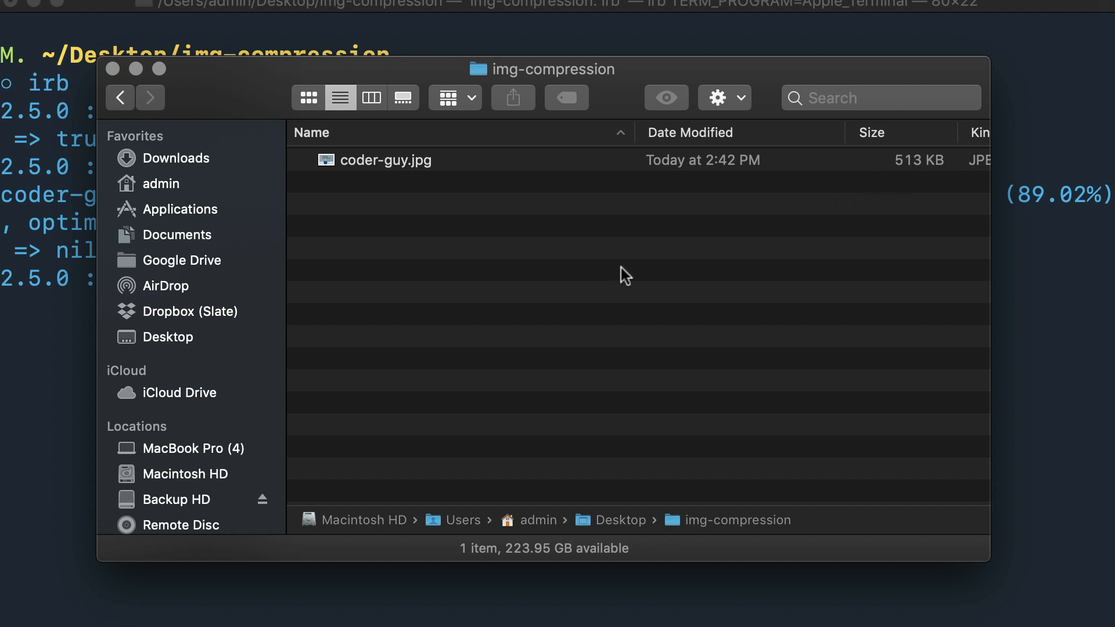
mouse_move(426, 153)
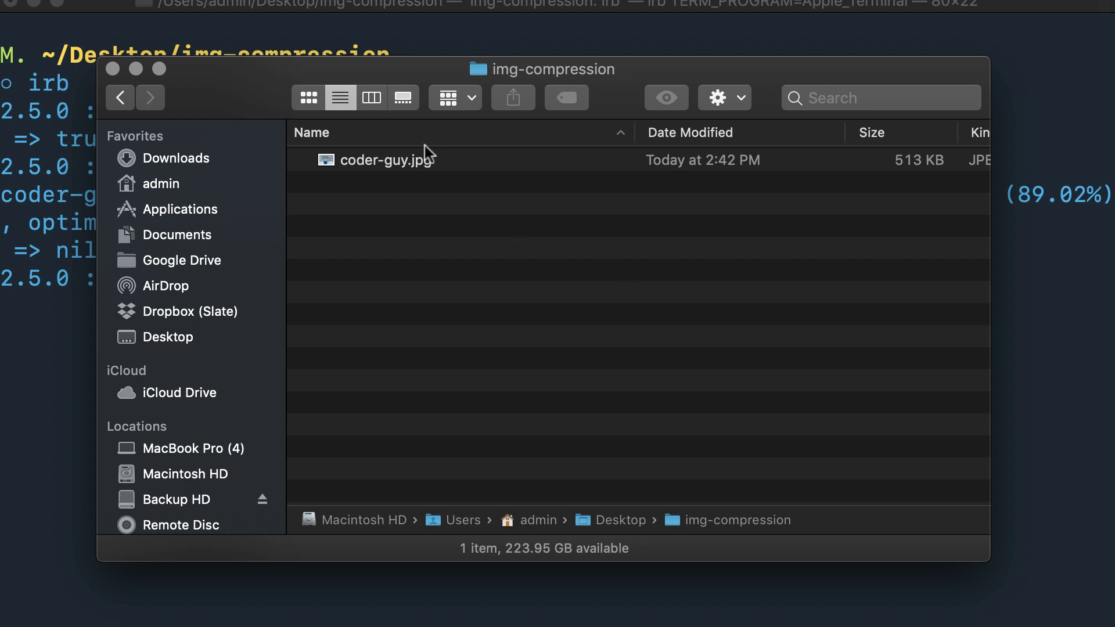
left_click(384, 159)
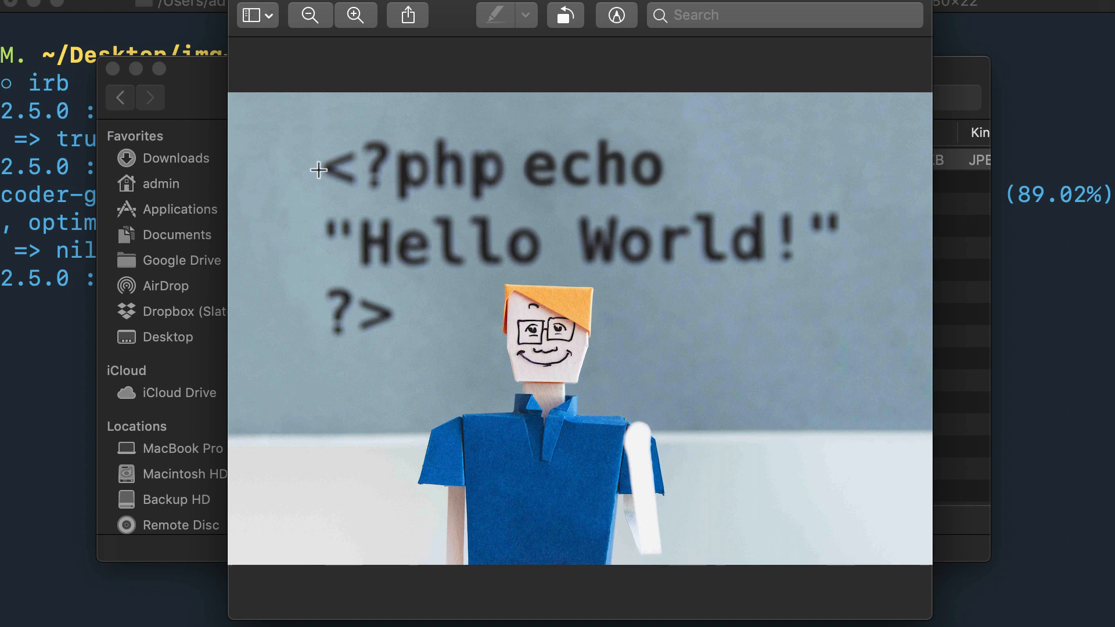
mouse_move(590, 285)
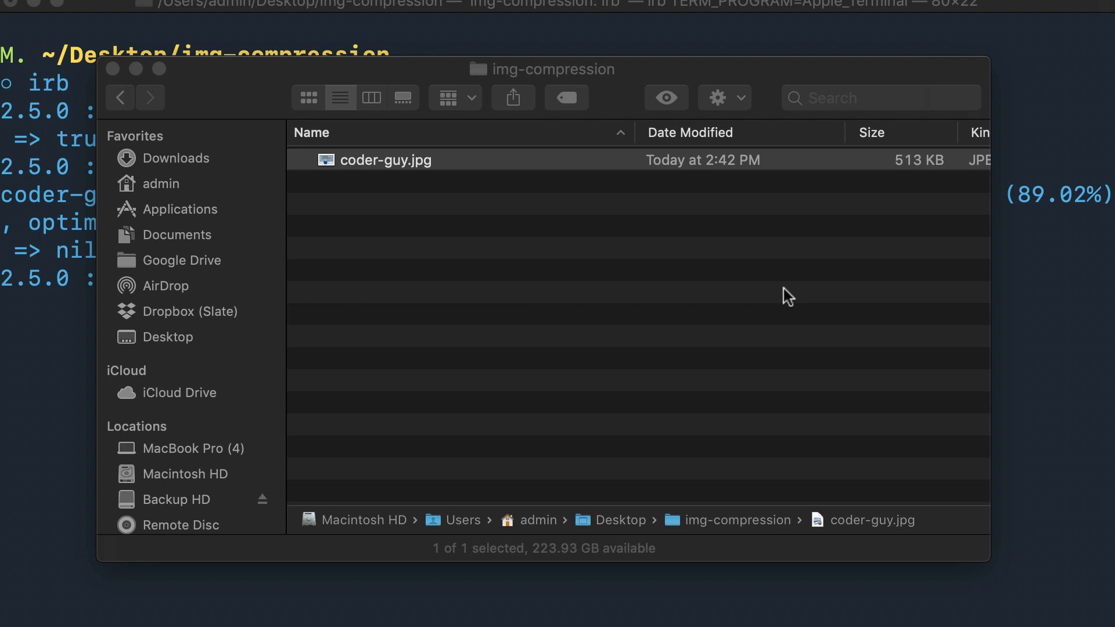
mouse_move(792, 306)
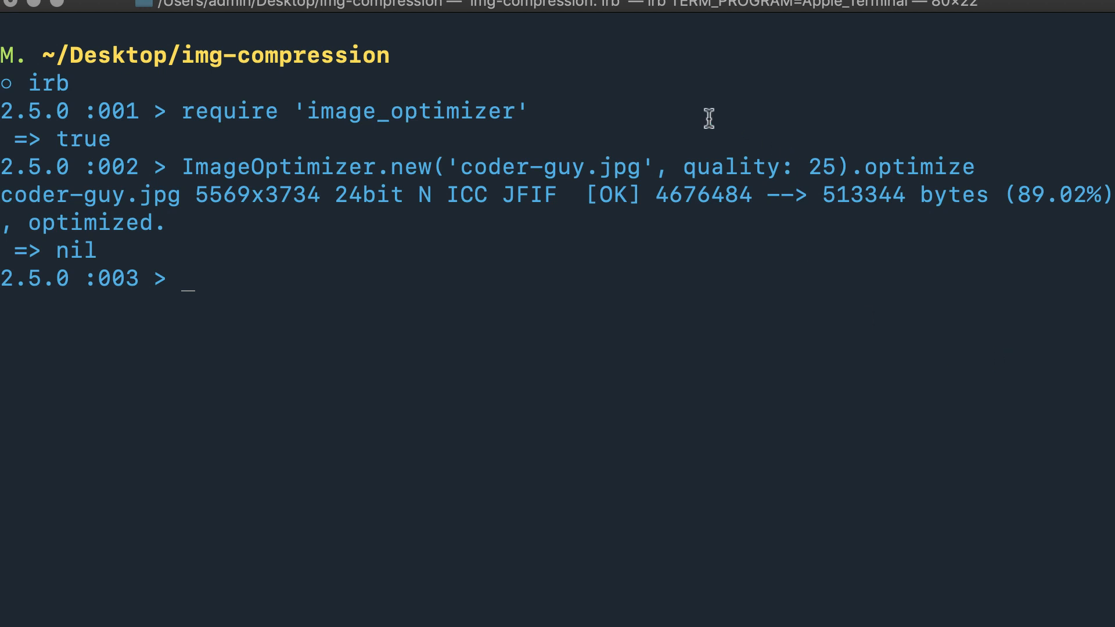
mouse_move(717, 194)
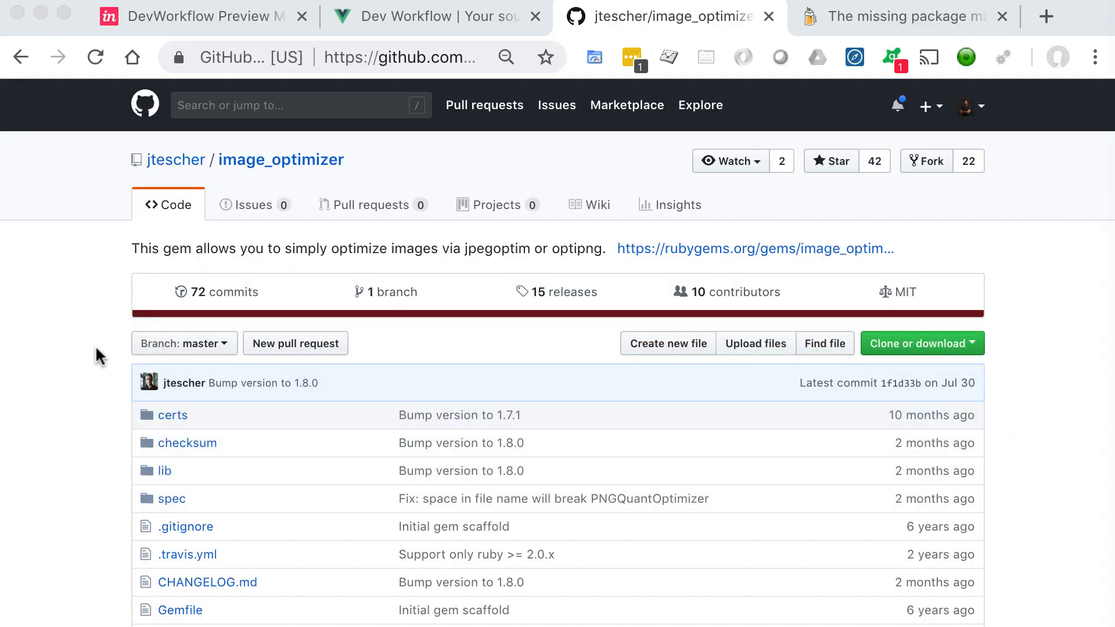
Scroll the README past installation and usage to the lossy JPEG quality and PNG level options
scroll("down", 3)
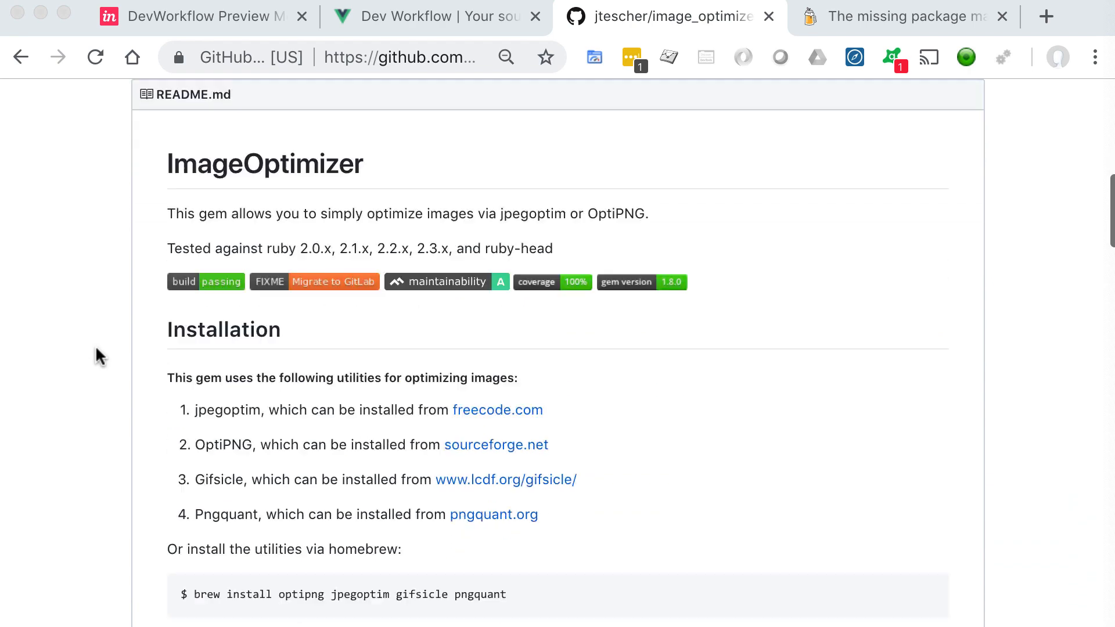
scroll("down", 3)
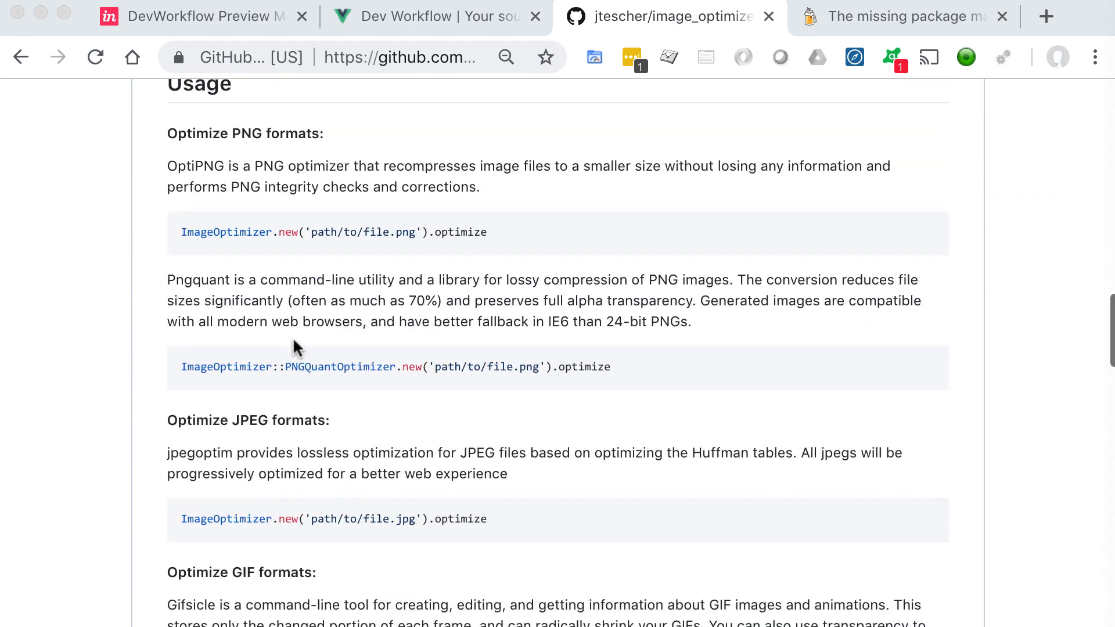
scroll("down", 3)
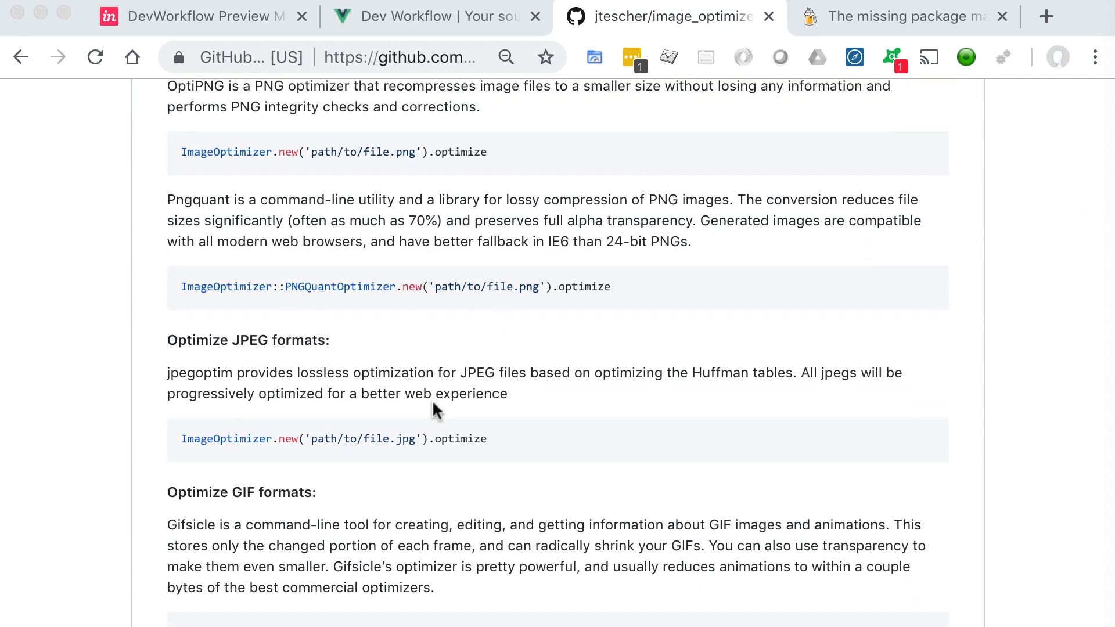
mouse_move(546, 312)
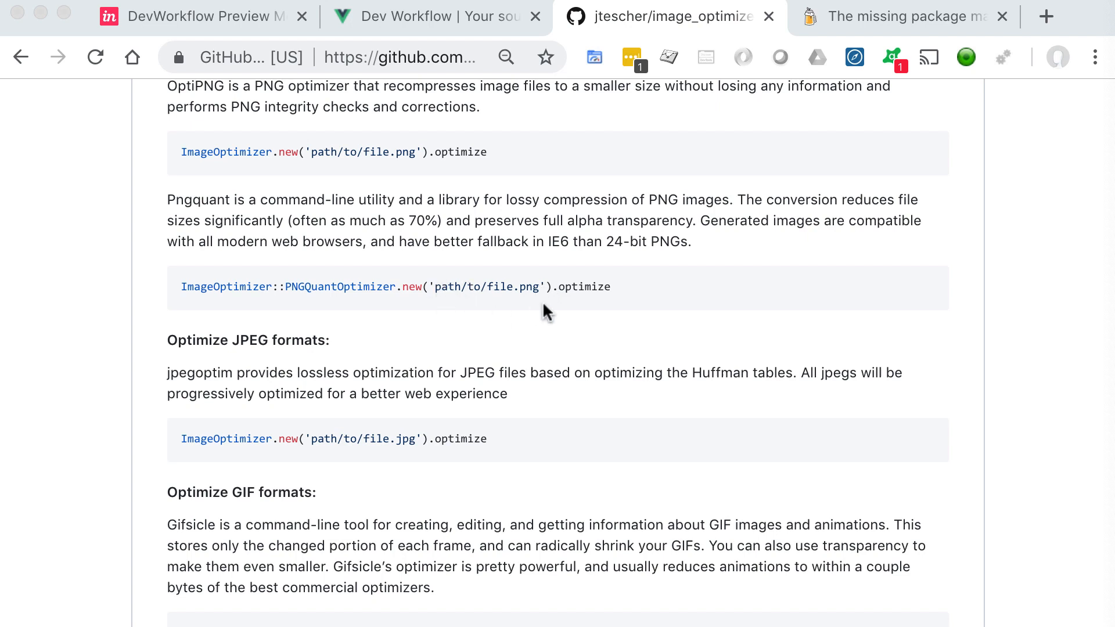
scroll("down", 3)
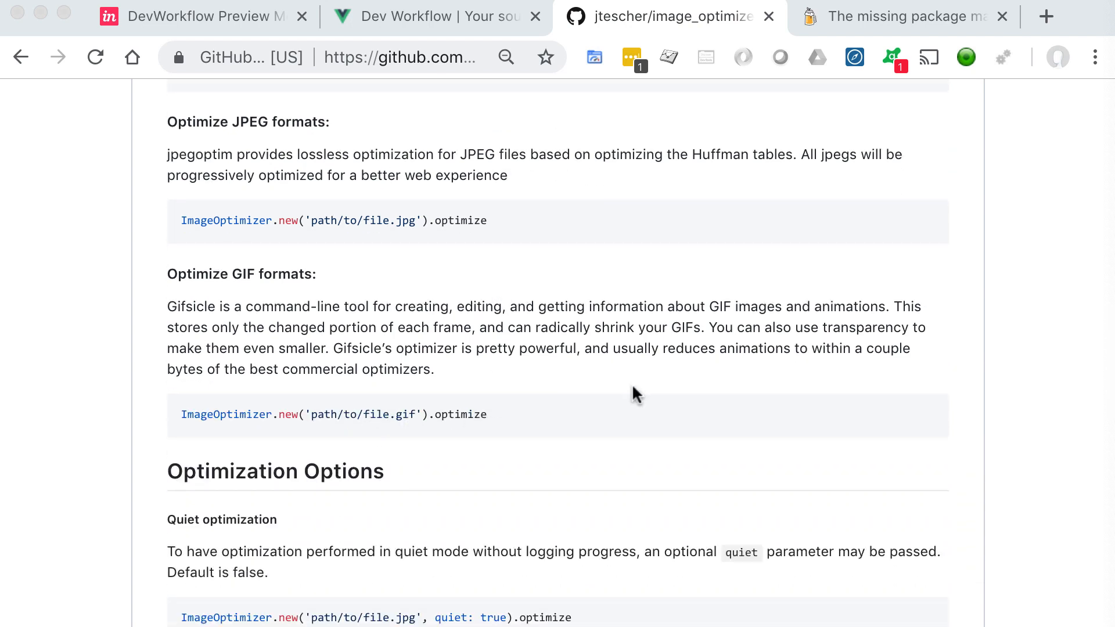
scroll("down", 3)
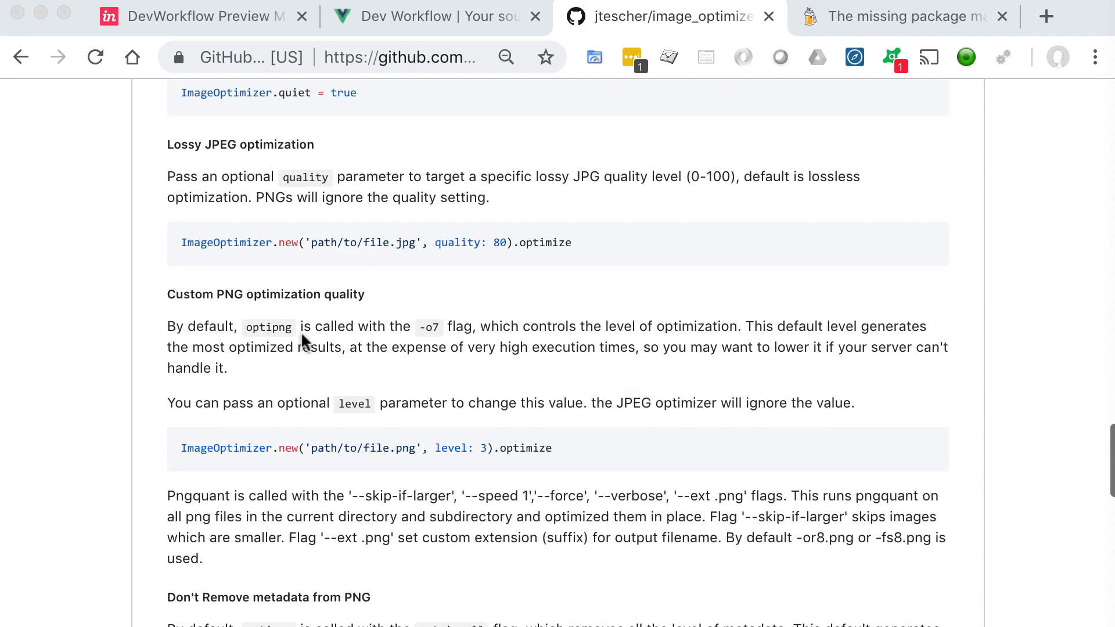
scroll("down", 3)
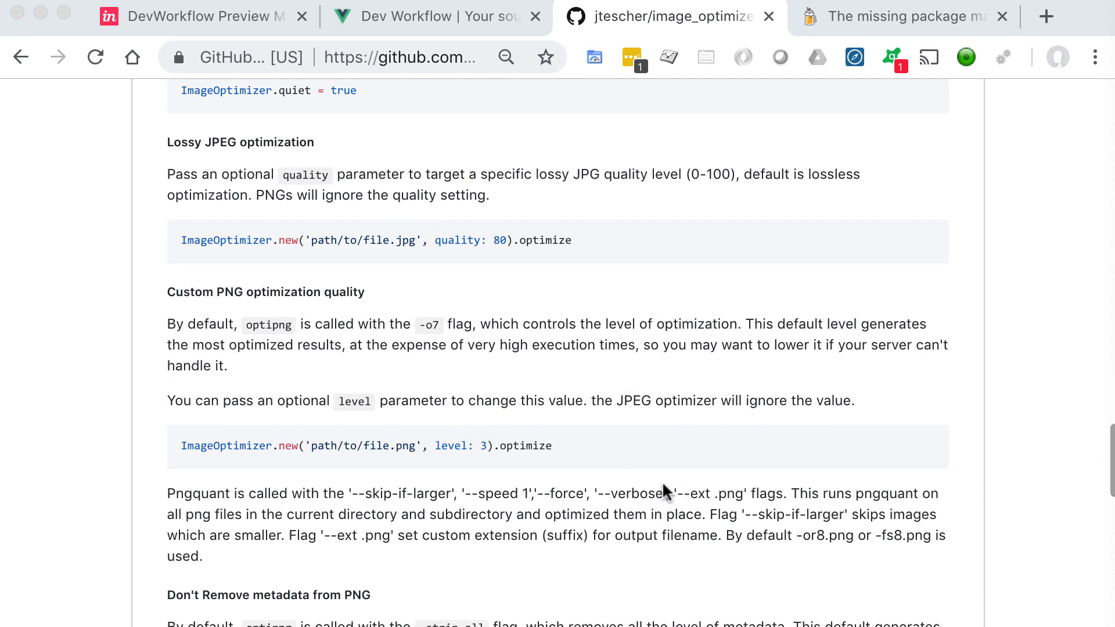